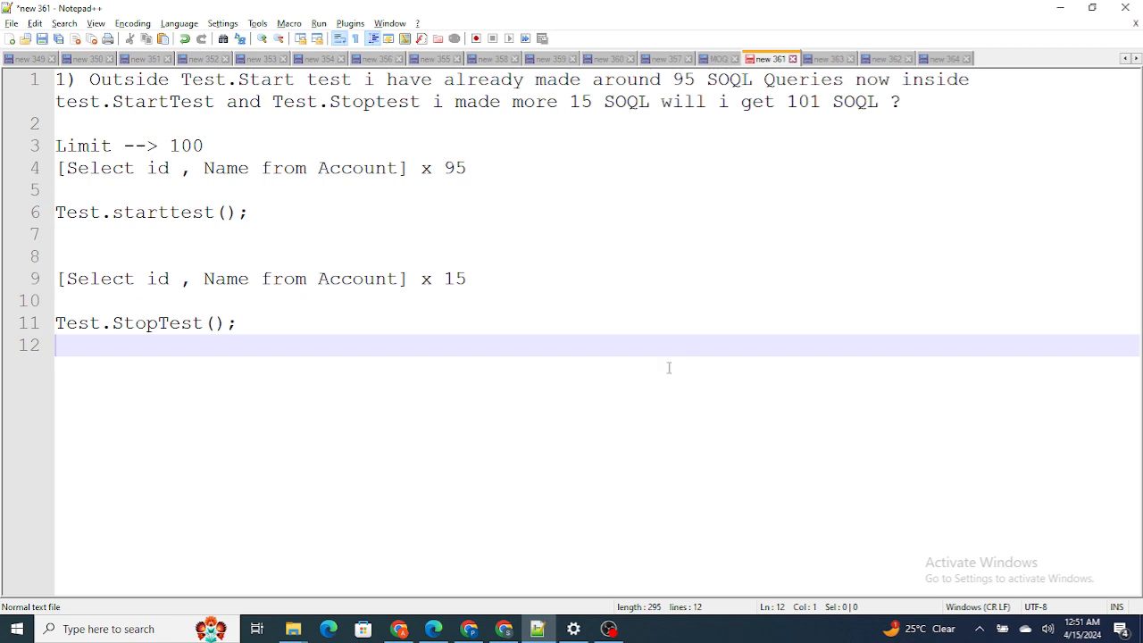
mouse_move(291, 210)
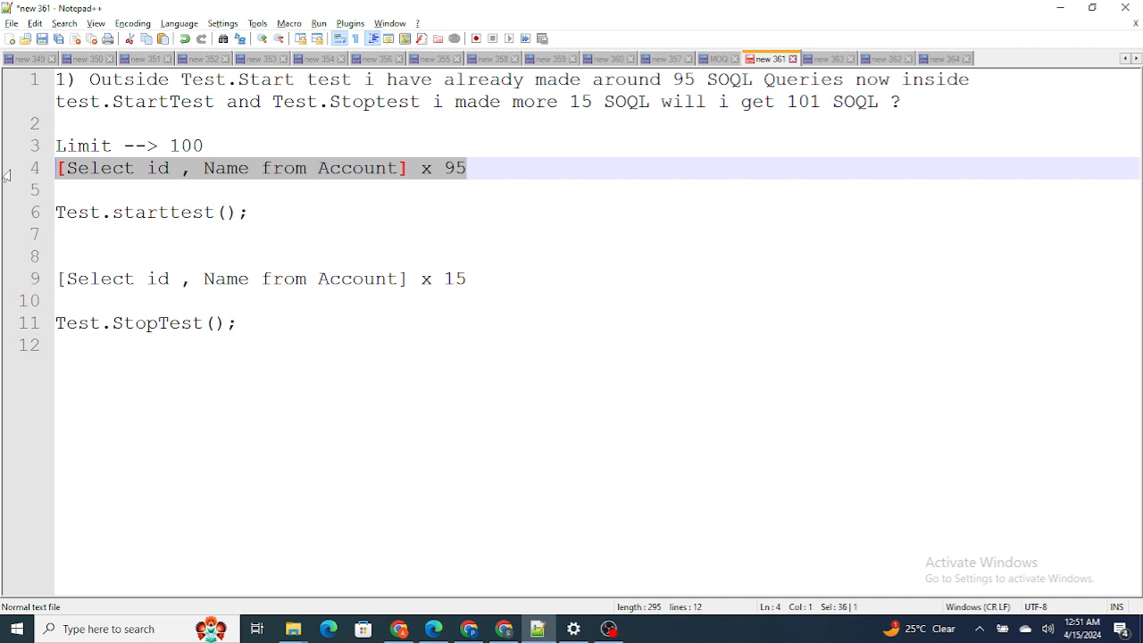
Review the query-limit lines and annotate Test.starttest(); with (100)
click(245, 212)
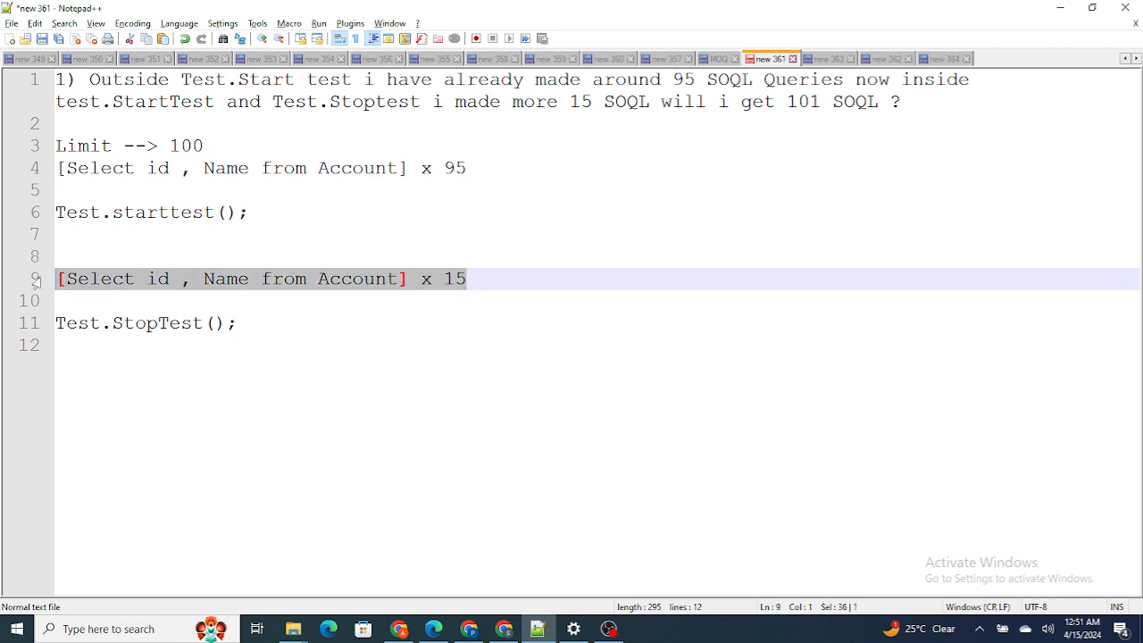
mouse_move(238, 125)
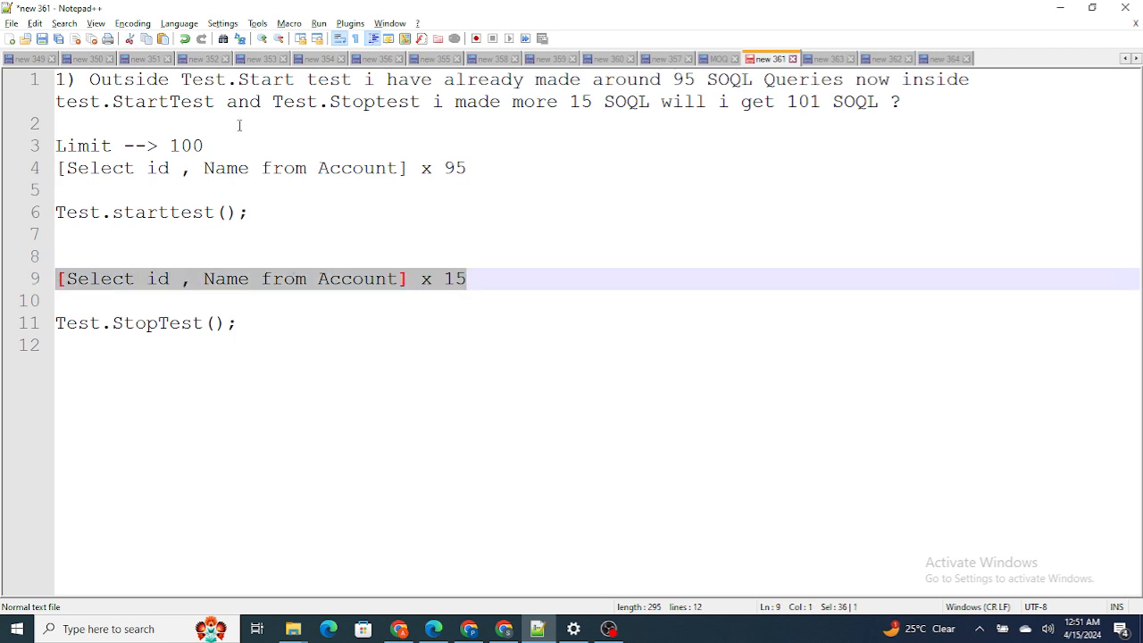
click(129, 145)
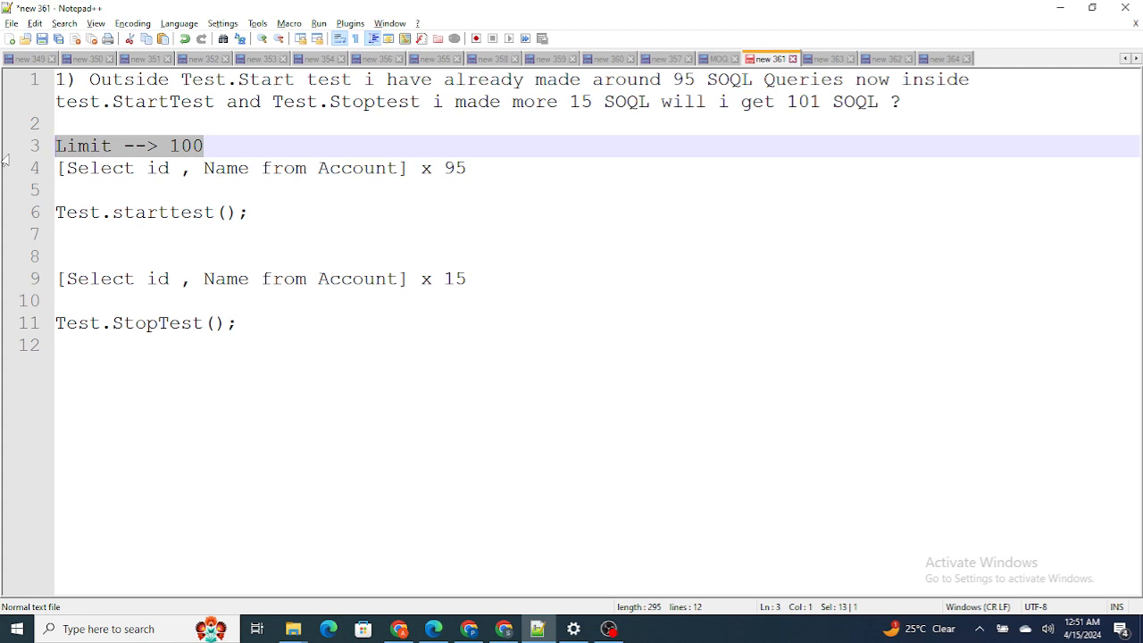
click(259, 168)
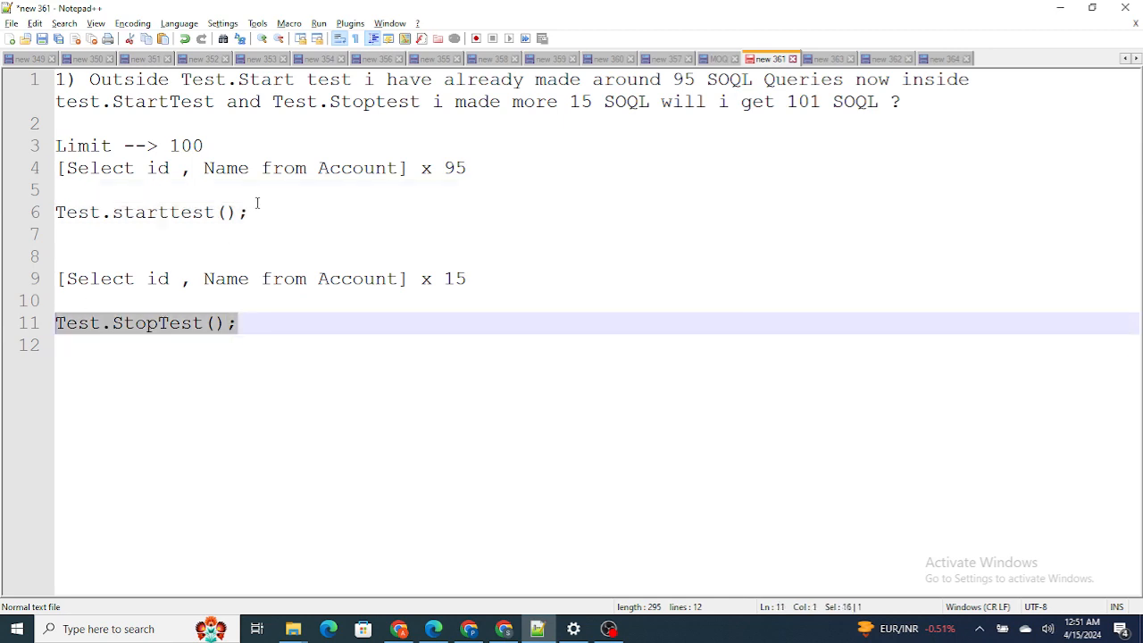
text((100)
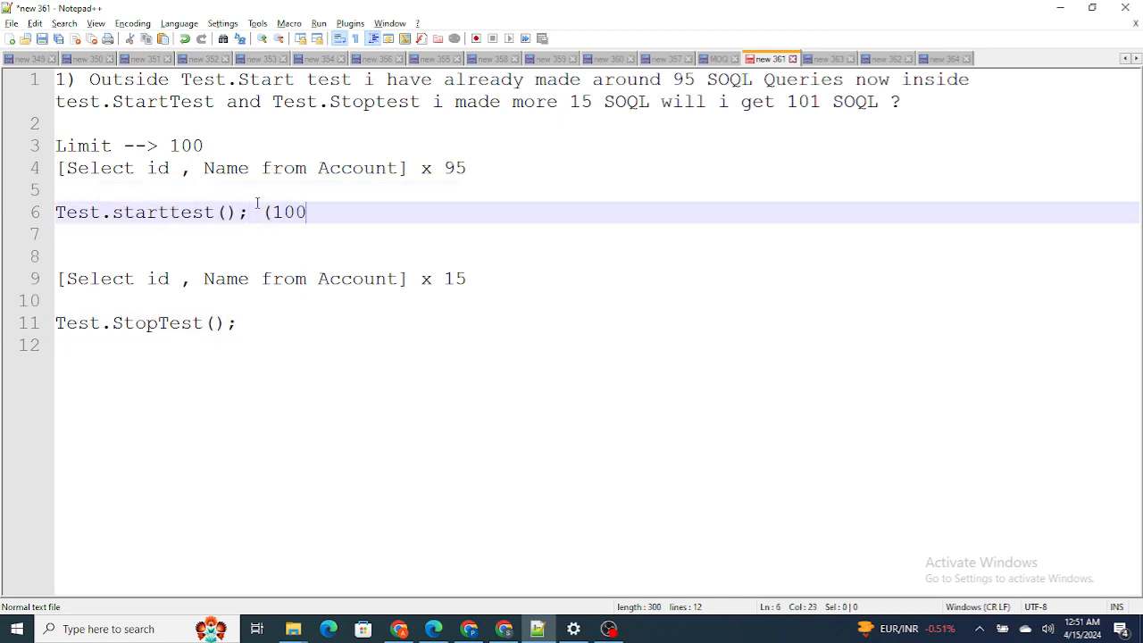
text())
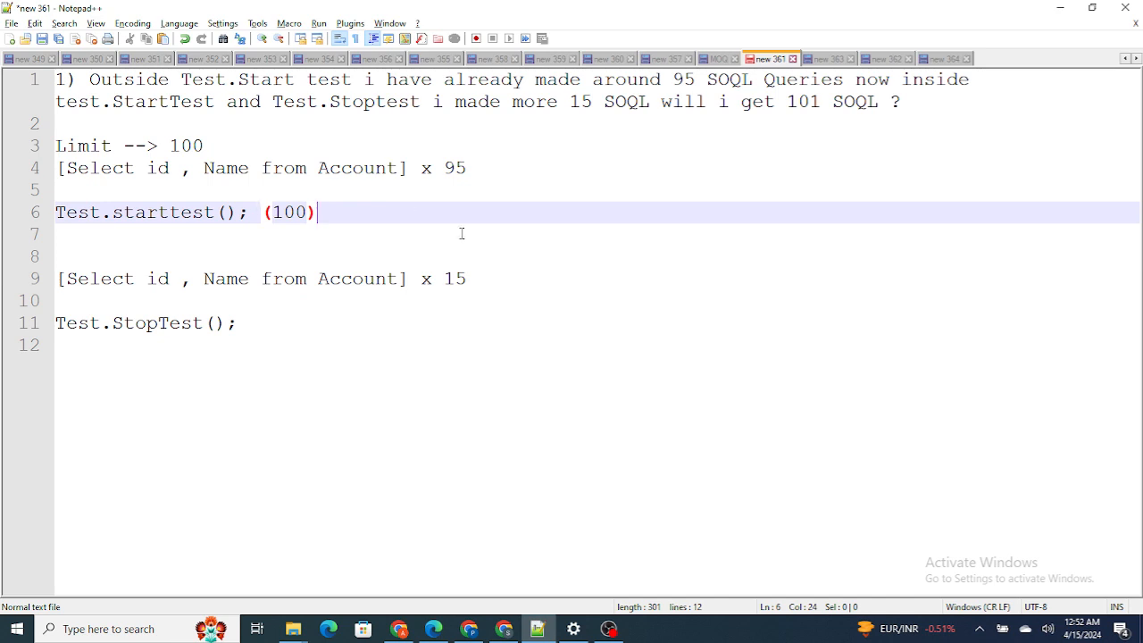
Add a new line starting with 5--> below Test.StopTest();
double_click(453, 279)
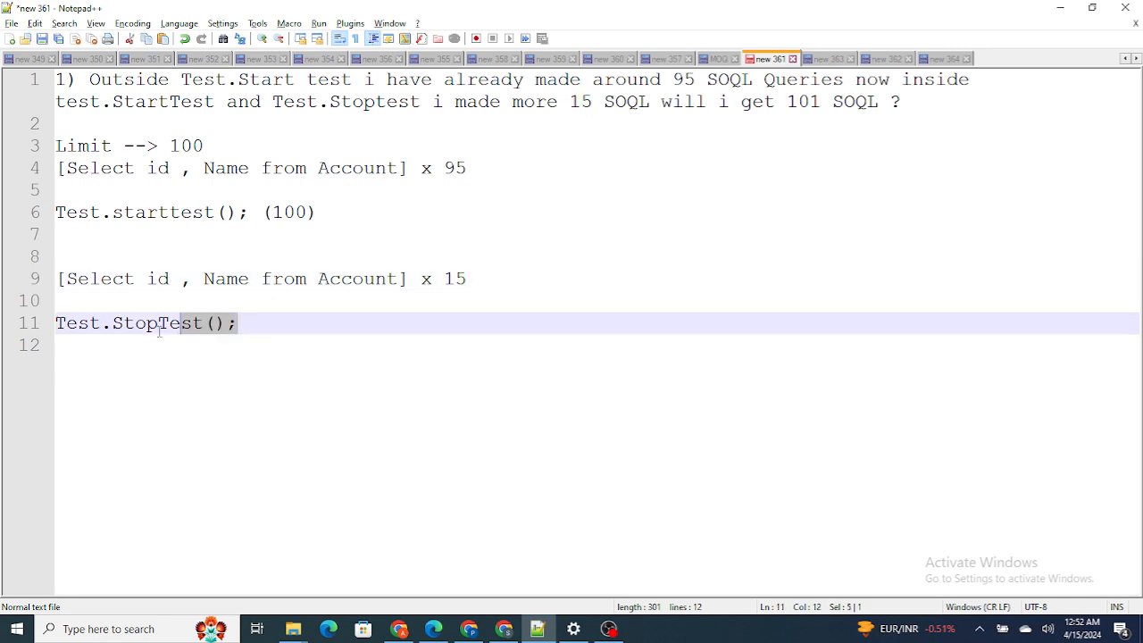
key(Enter)
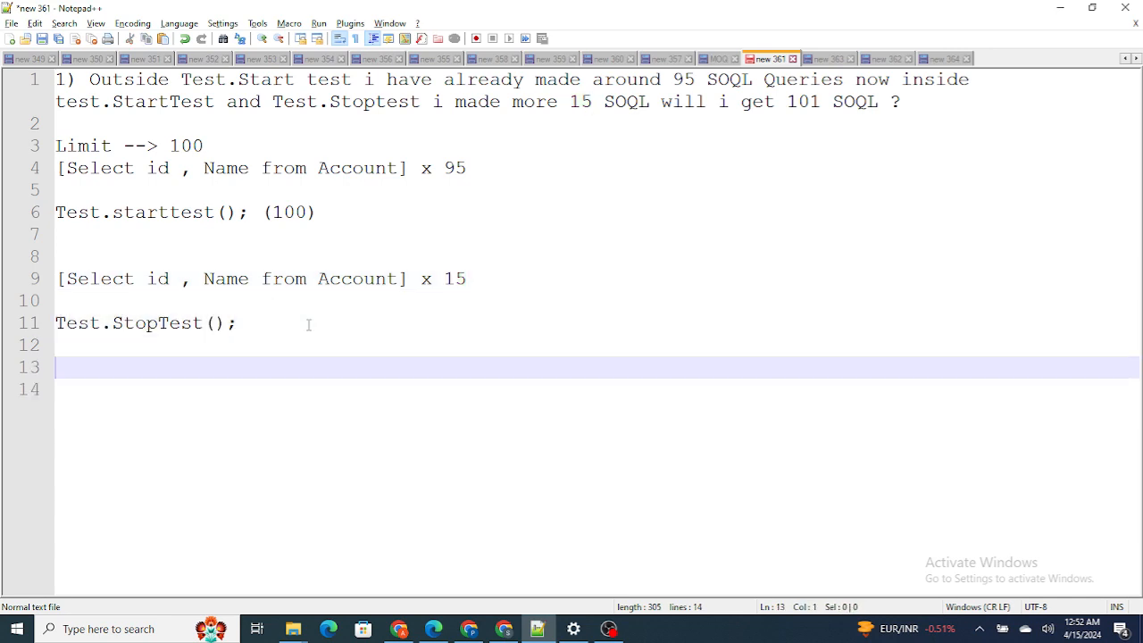
text(5-->)
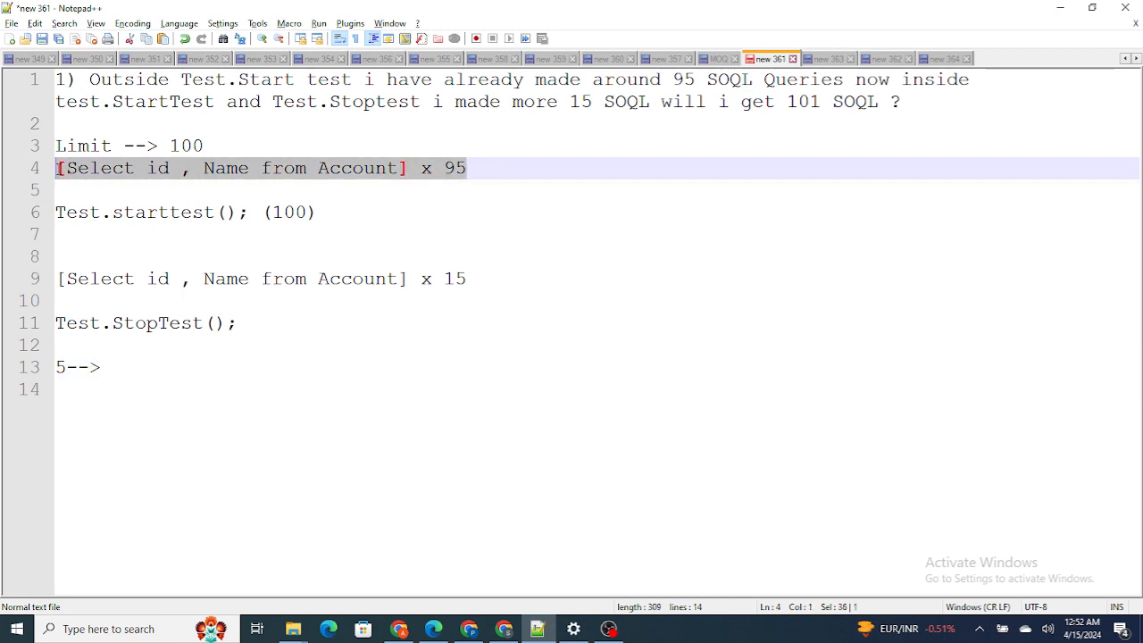
mouse_move(224, 203)
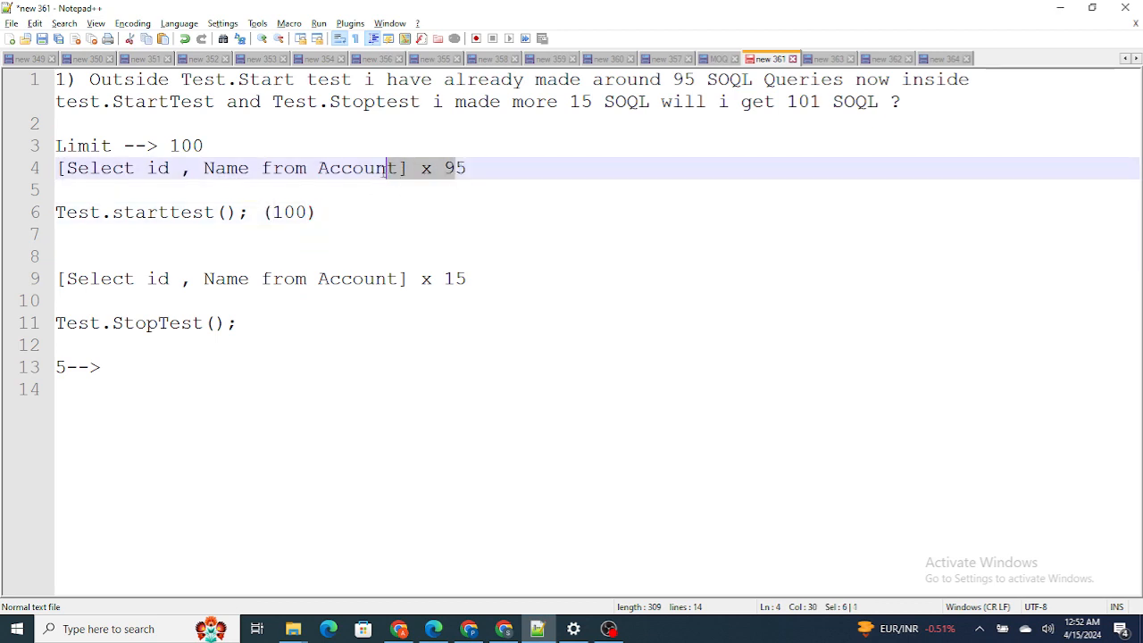
click(78, 368)
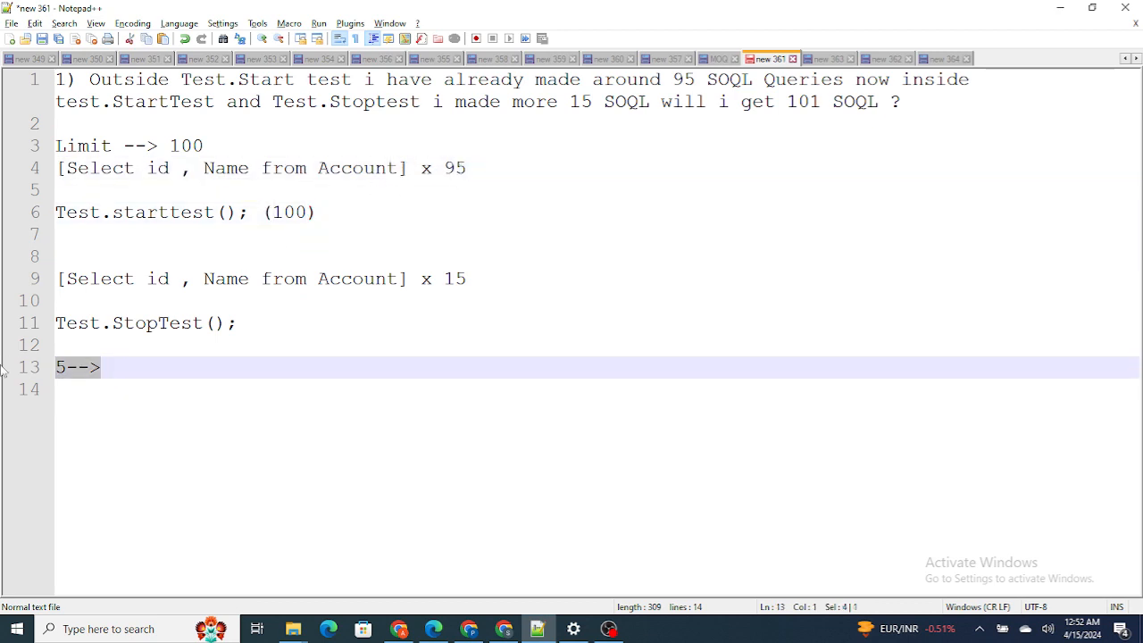
mouse_move(143, 318)
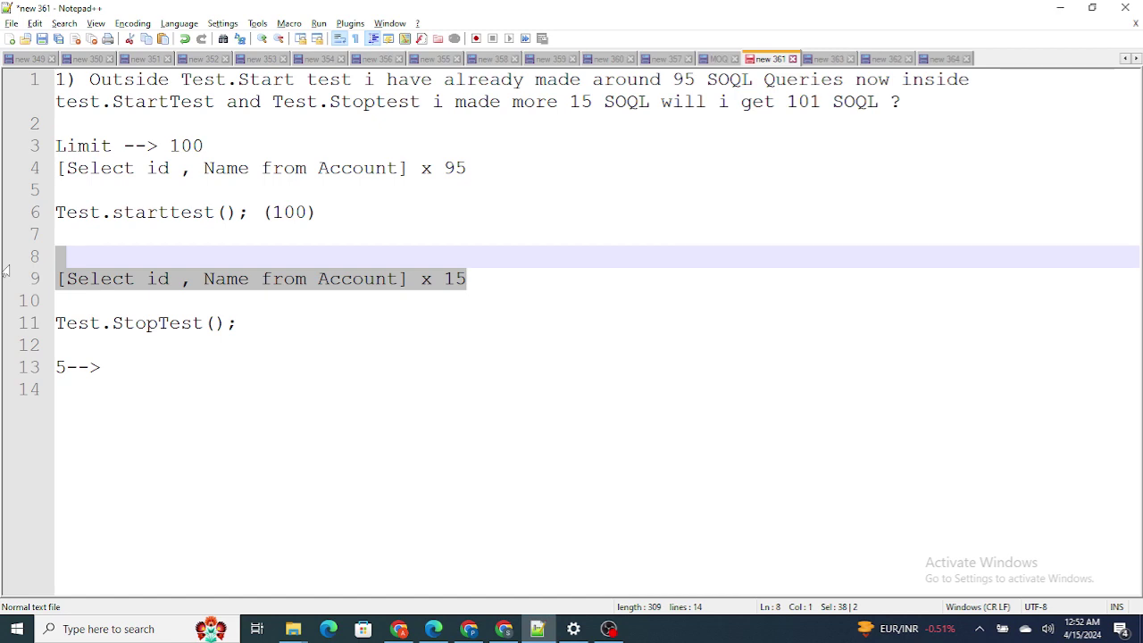
mouse_move(587, 169)
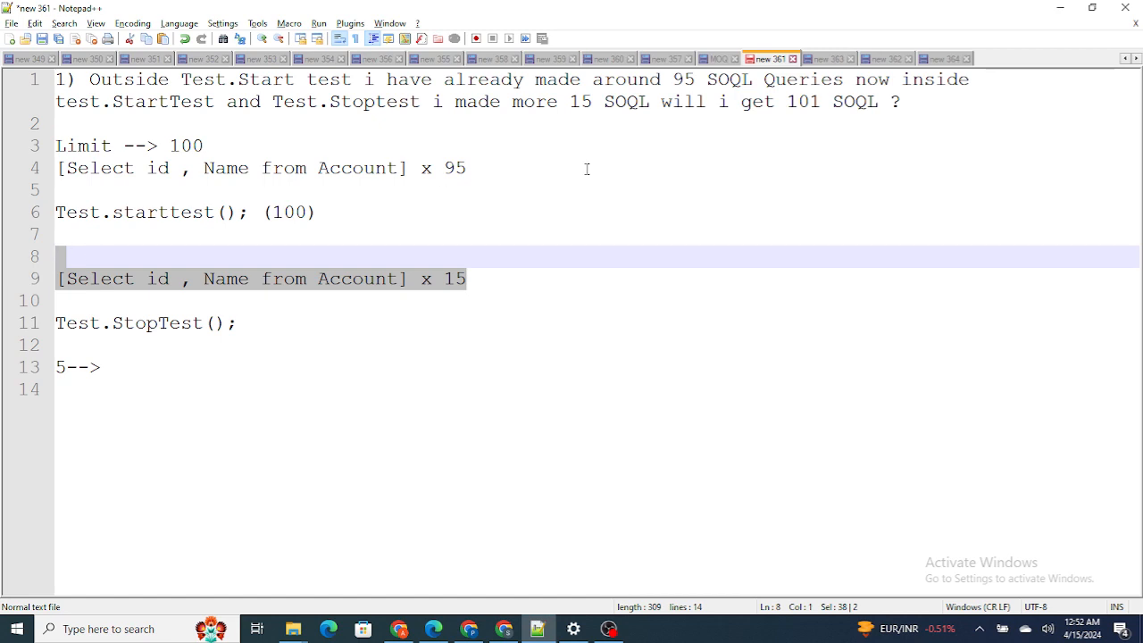
mouse_move(827, 58)
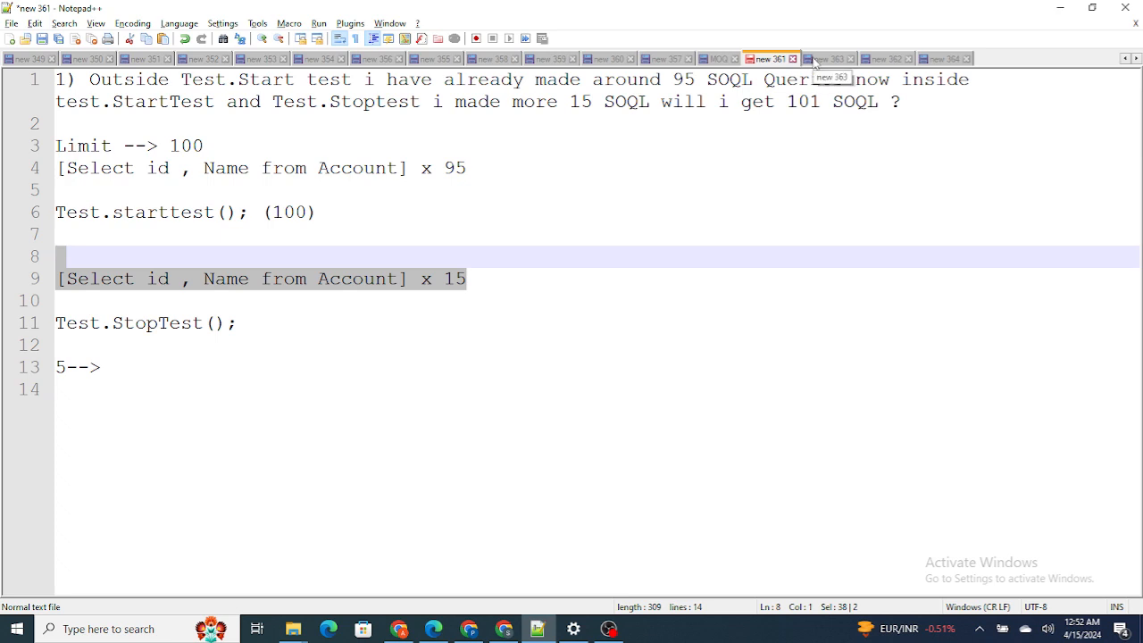
Switch to the question 2 tab and answer with '--> test.Loadtest();'
click(826, 58)
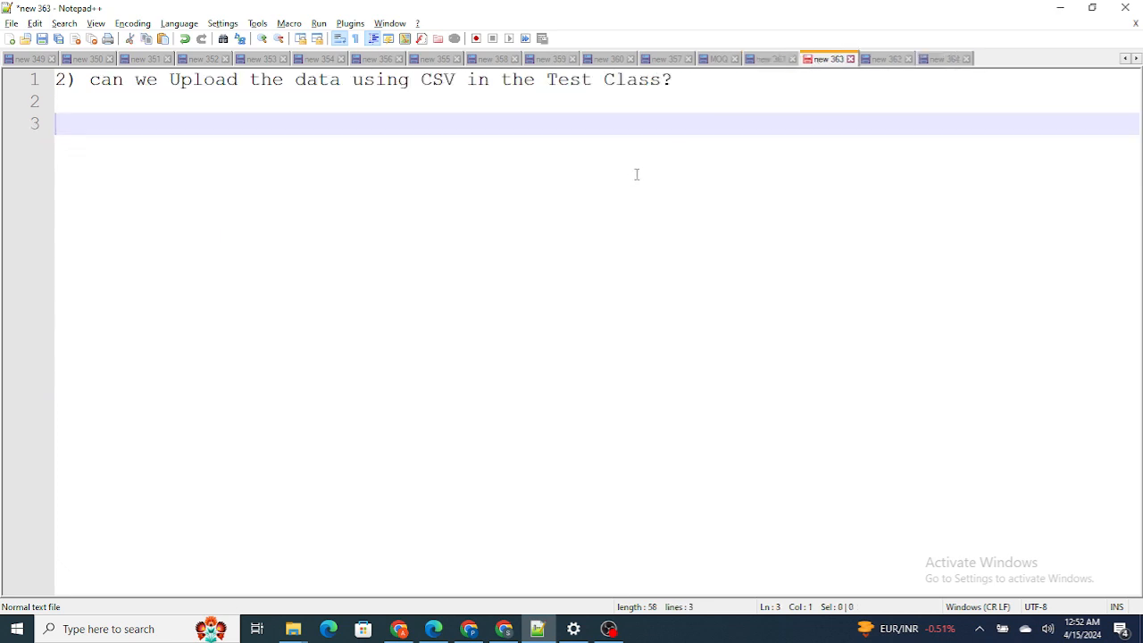
text(--)
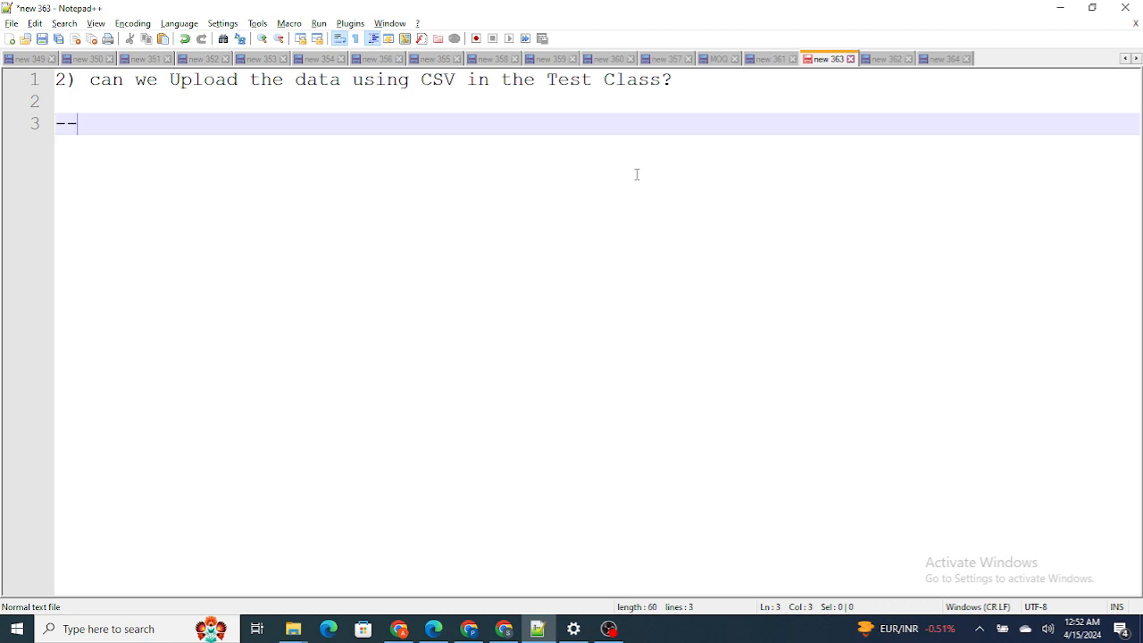
text(> test>)
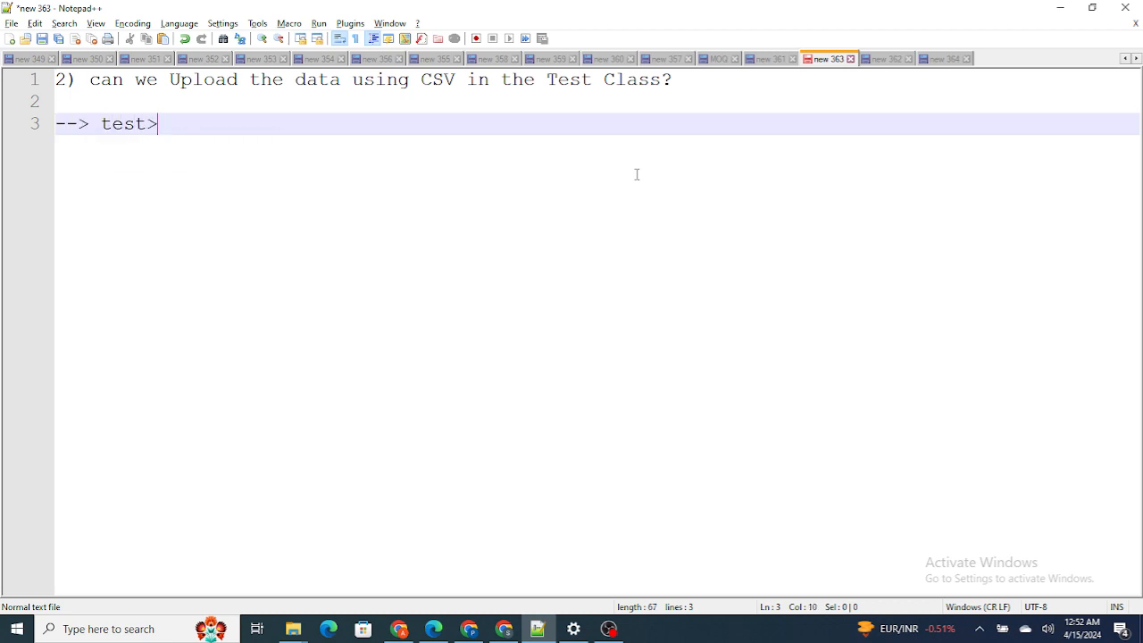
text(.Loa)
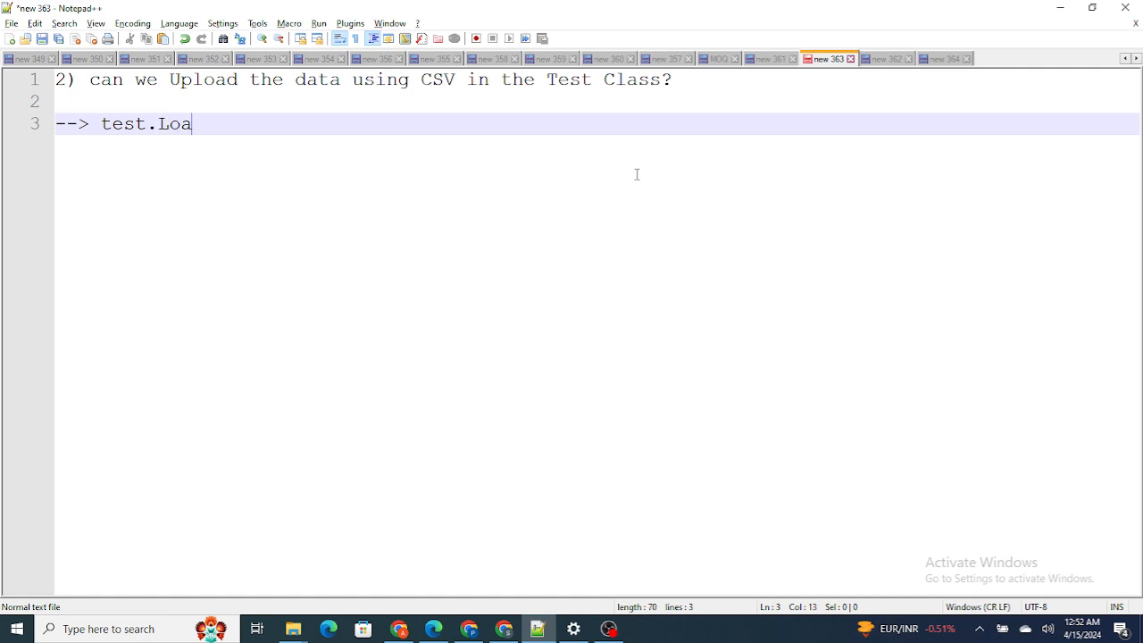
text(dtest())
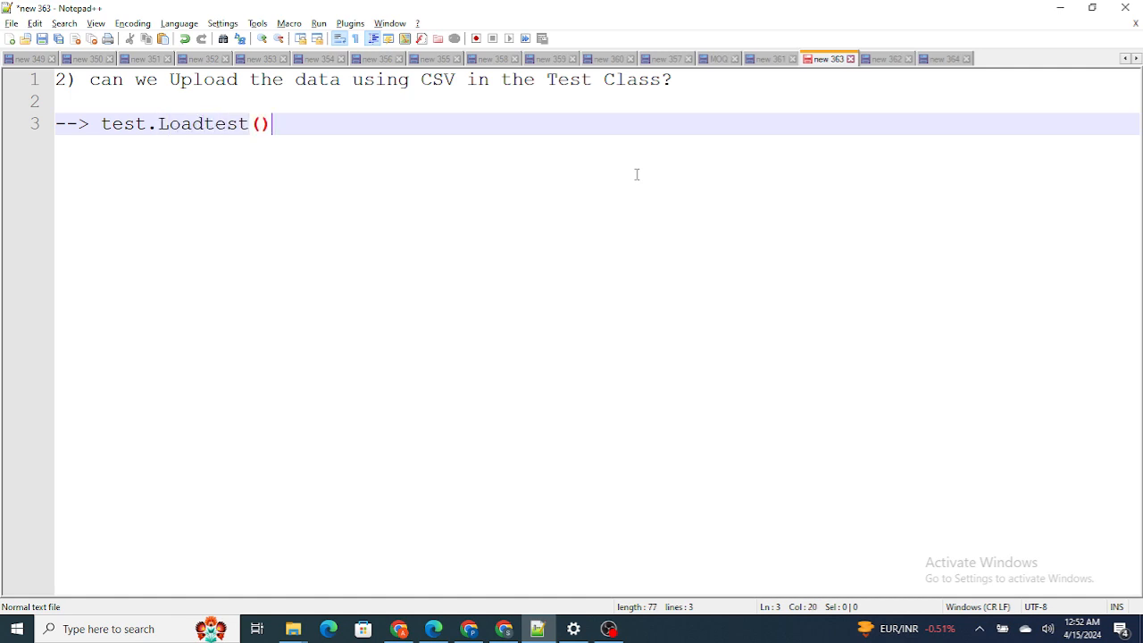
text(;)
text(--> Sta)
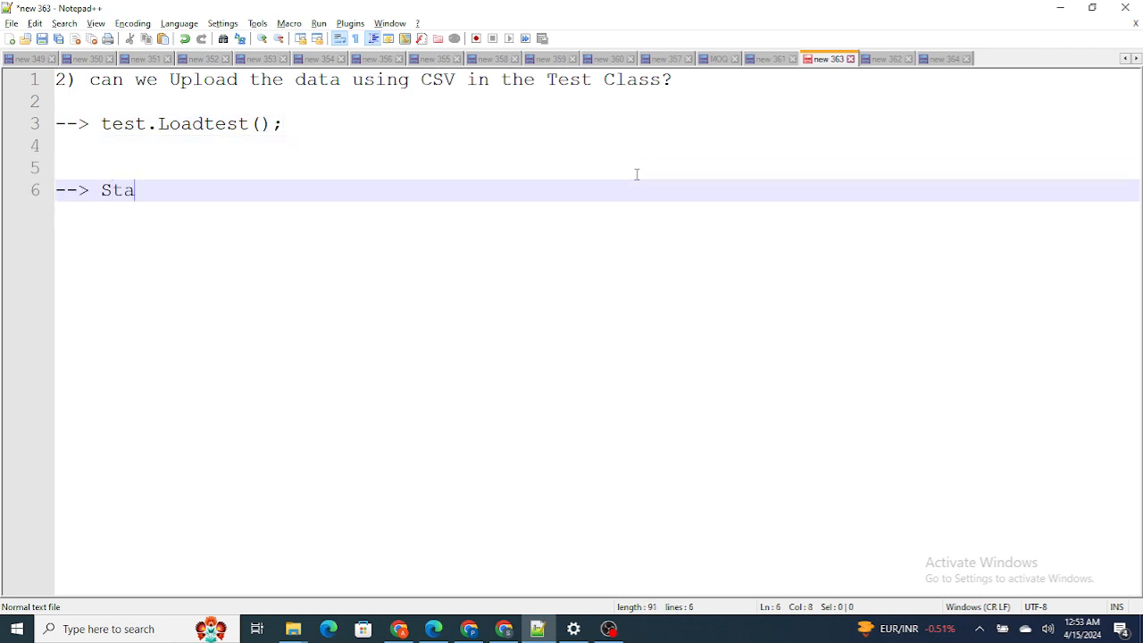
Add the flow 'Static Resource ---> Upload XL --->' to the answer
text(tic Resource)
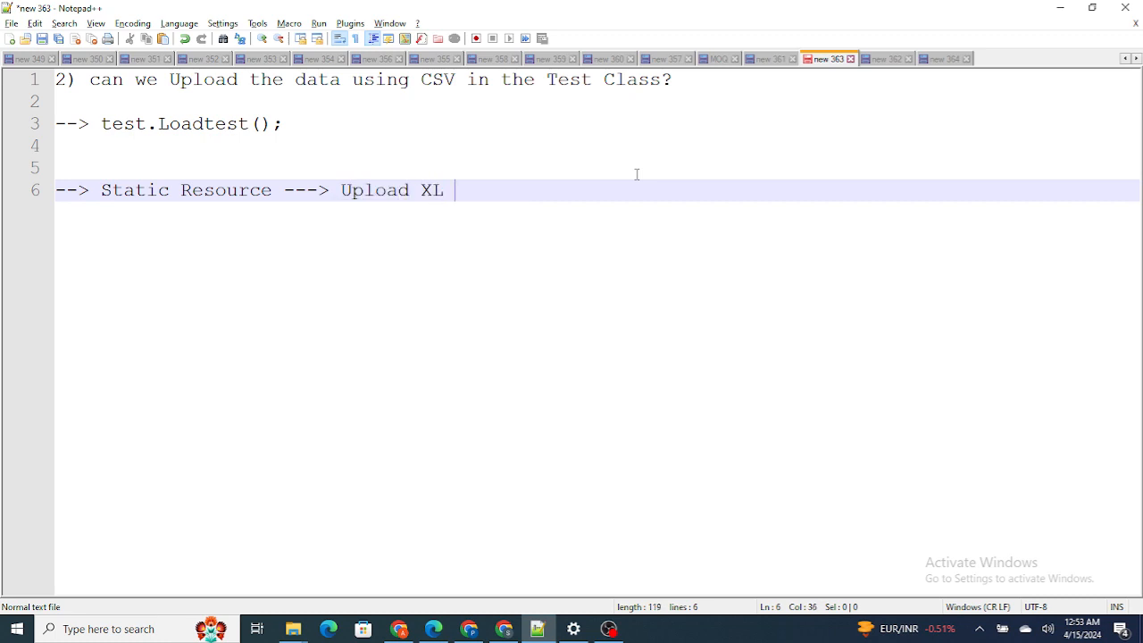
text(---)
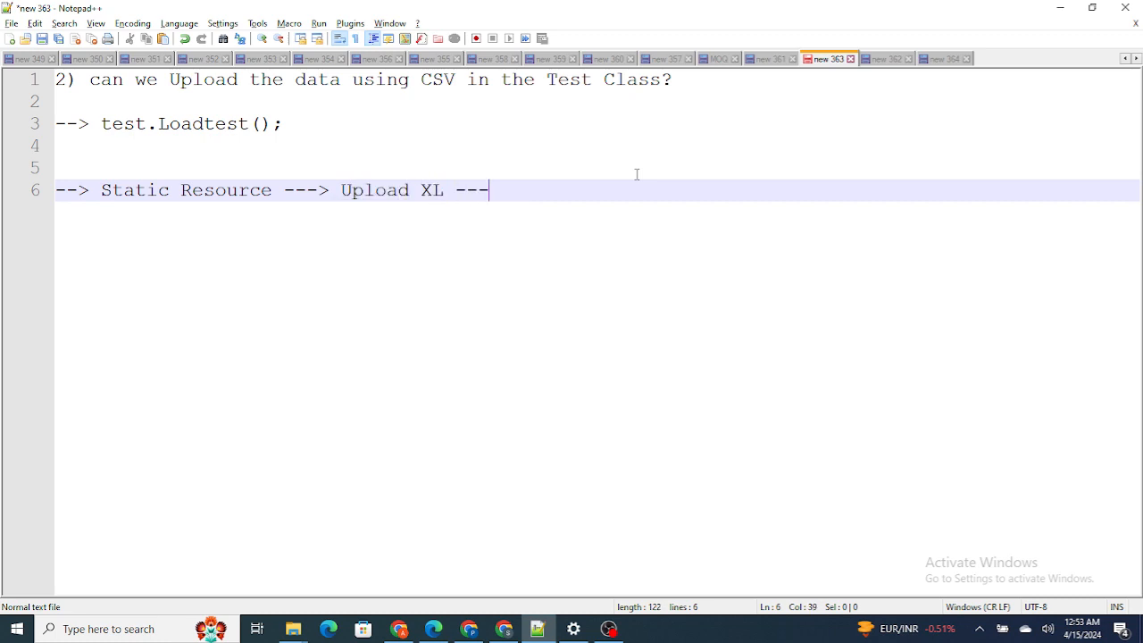
text(>)
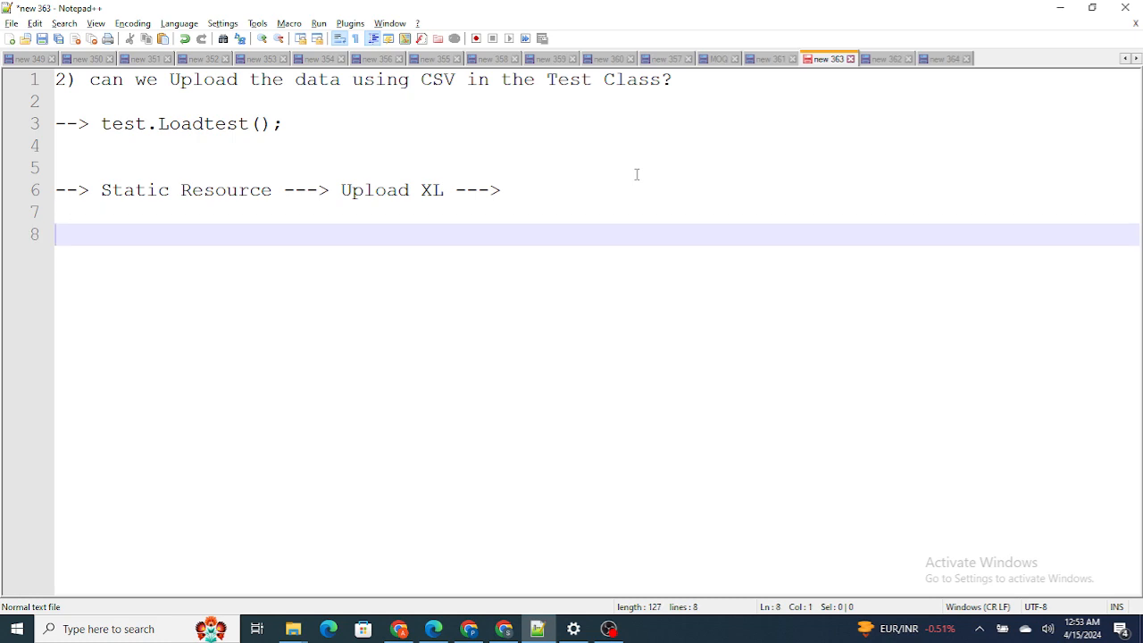
mouse_move(510, 154)
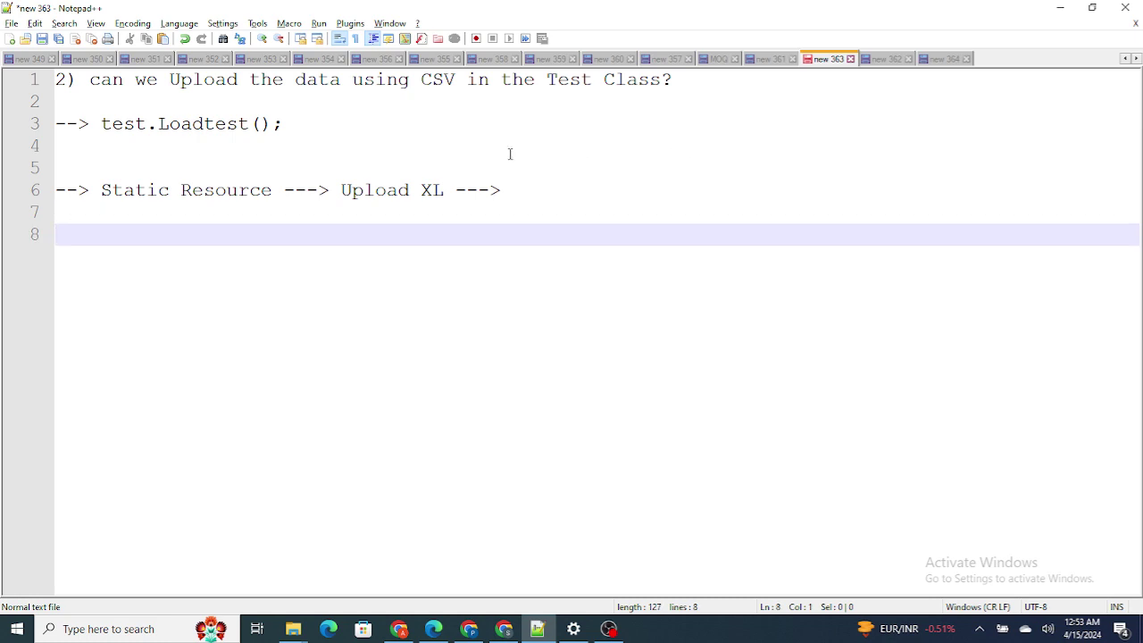
Label the resource (Test) and add Test.loadtest(Account.ObjectType,'Test') beneath, highlighting Test
text(Test))
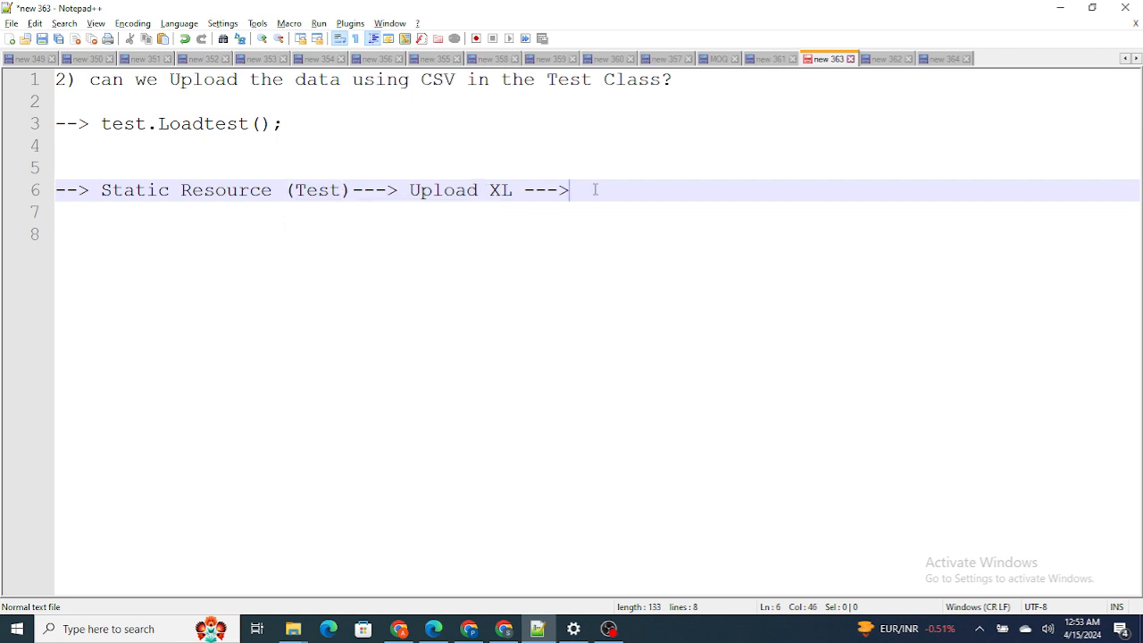
key(Enter)
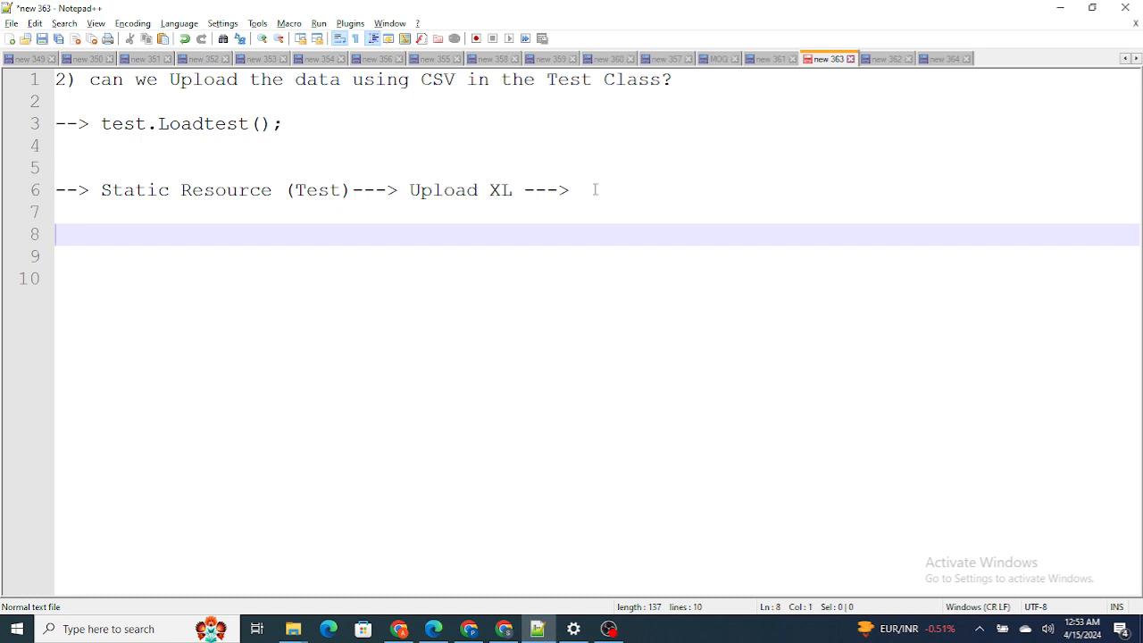
text(Test.loadt)
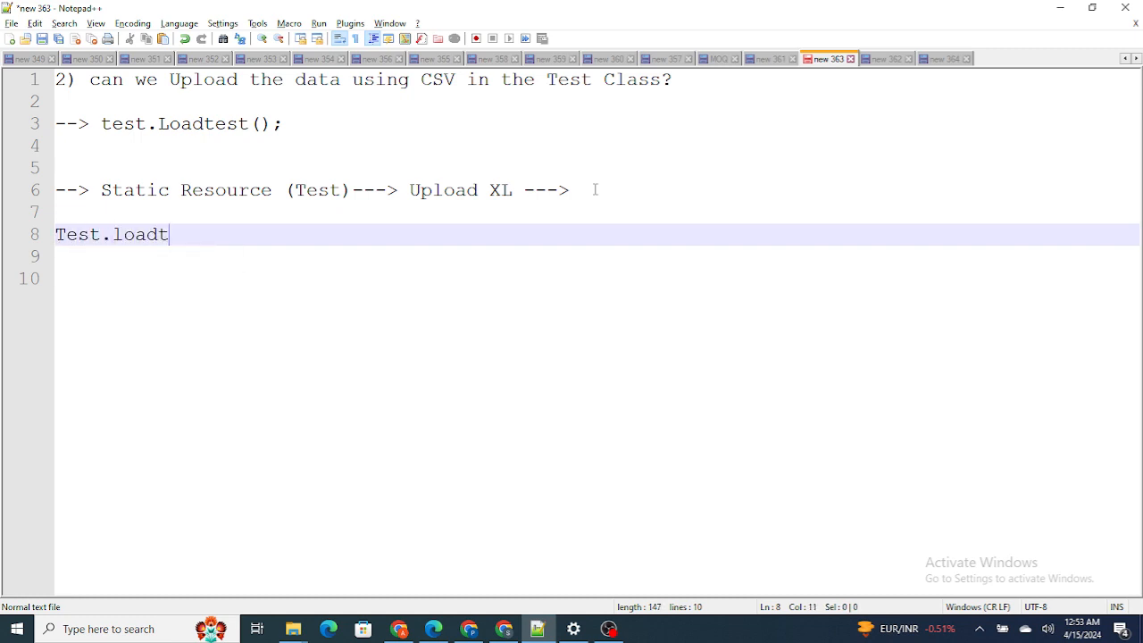
text(est()
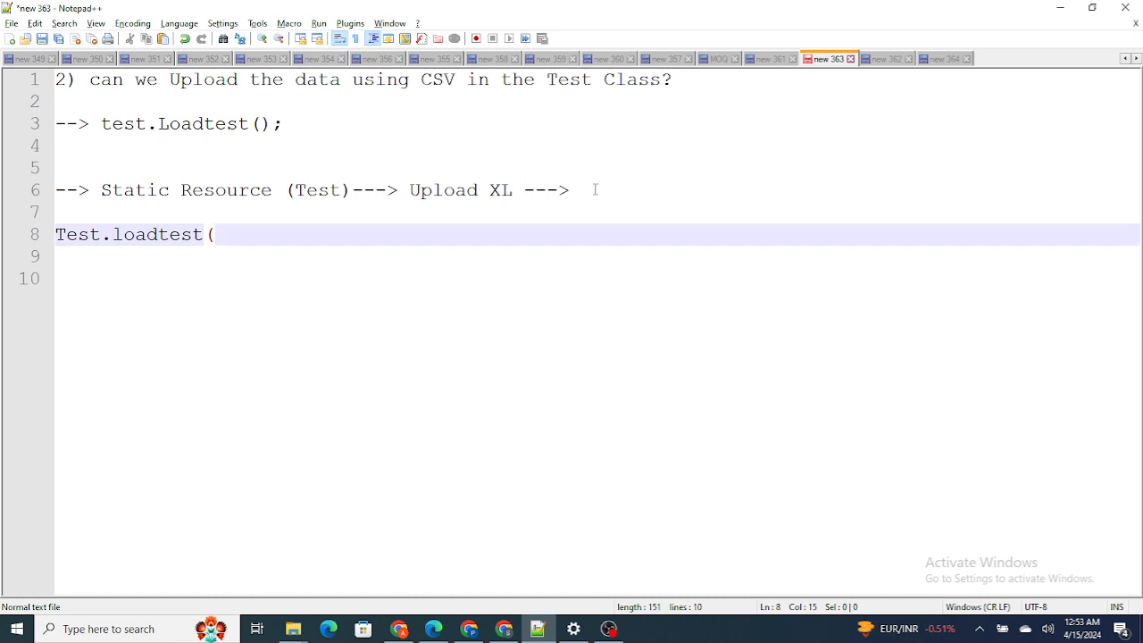
text(A)
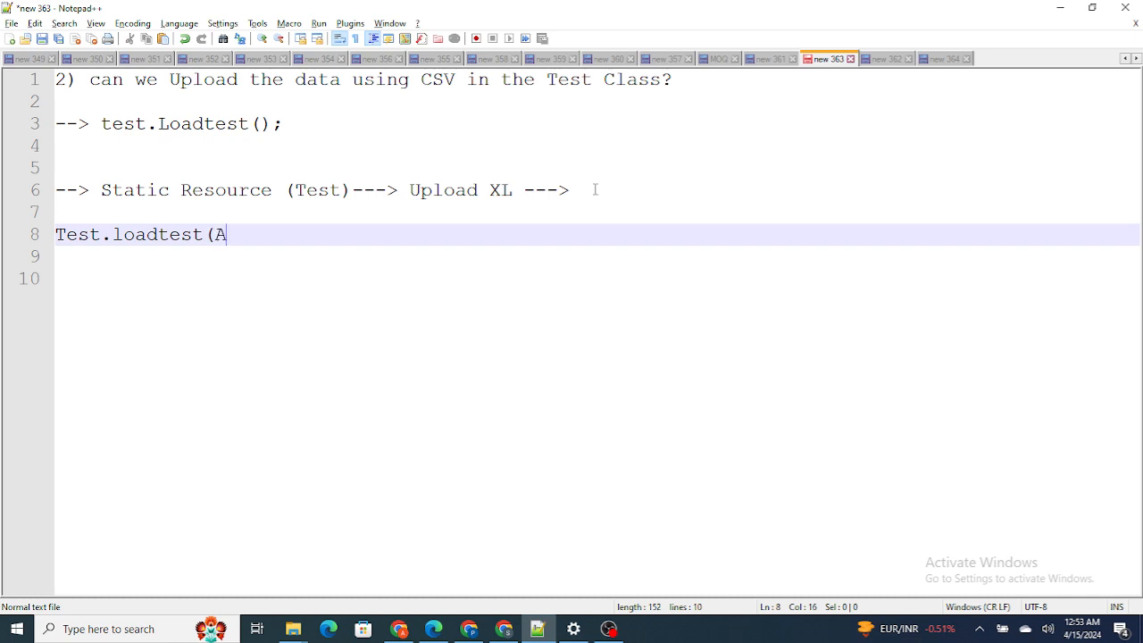
text(ccount)
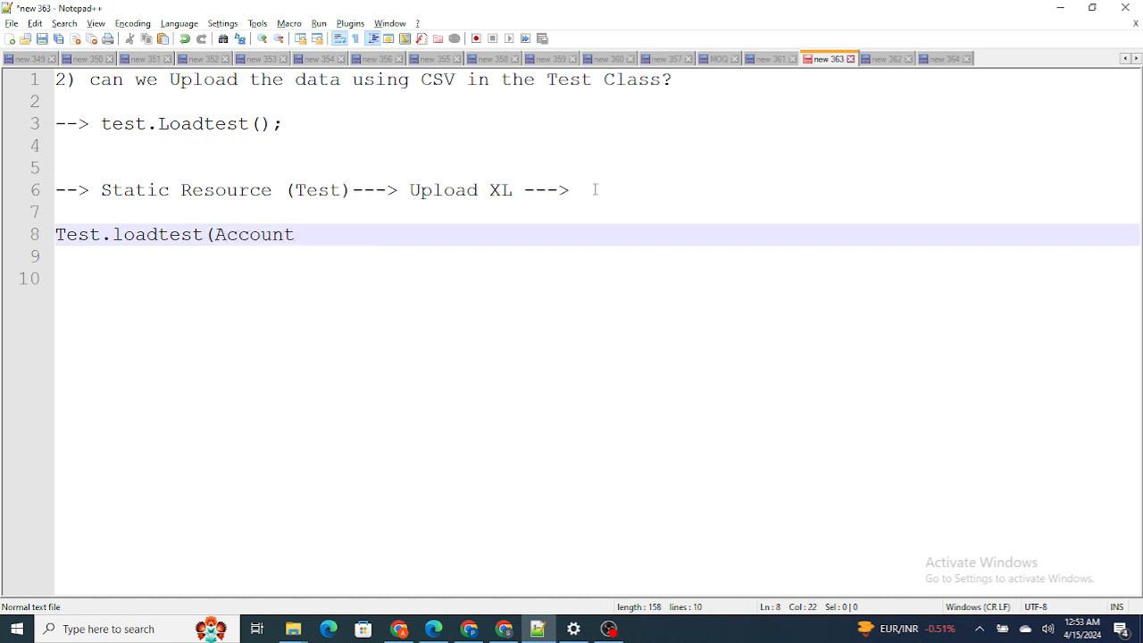
text(.Obje)
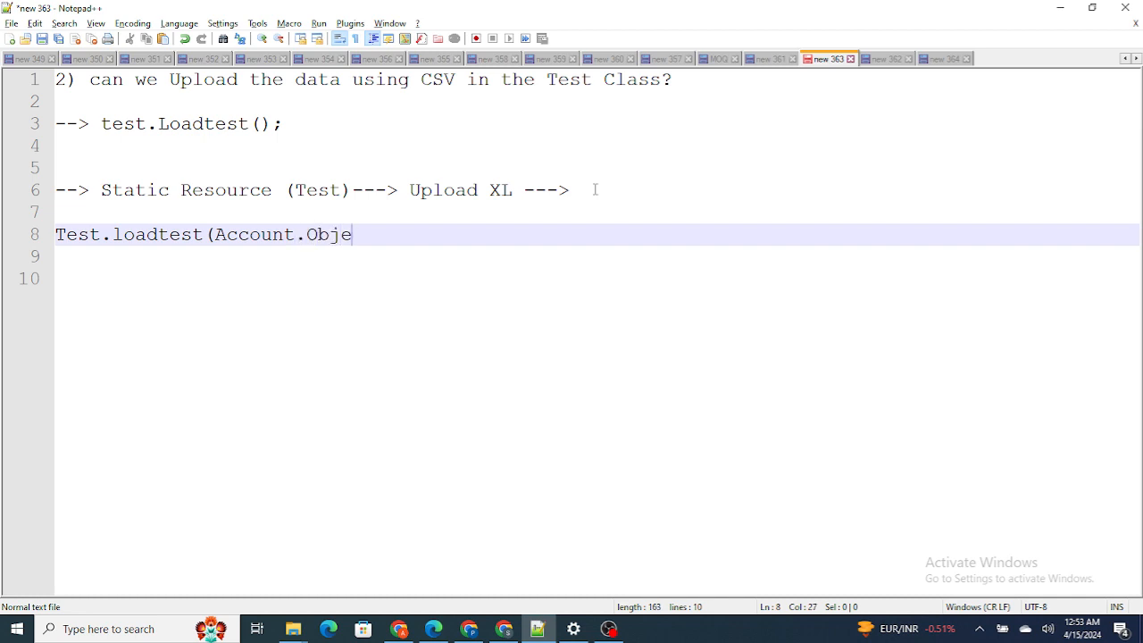
text(ctType)
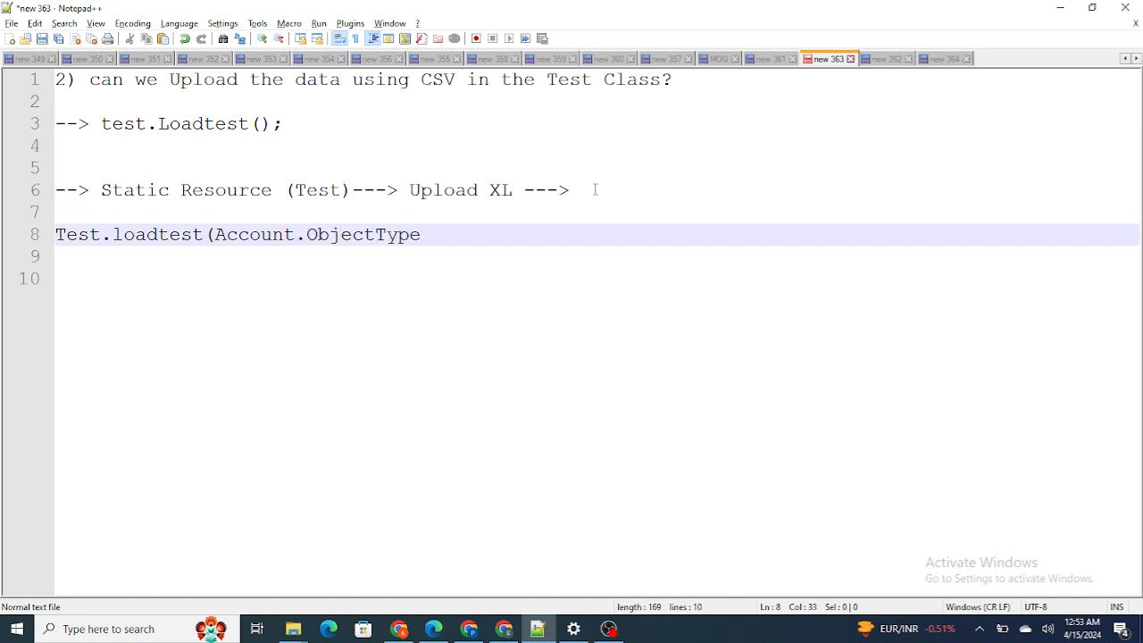
text(,')
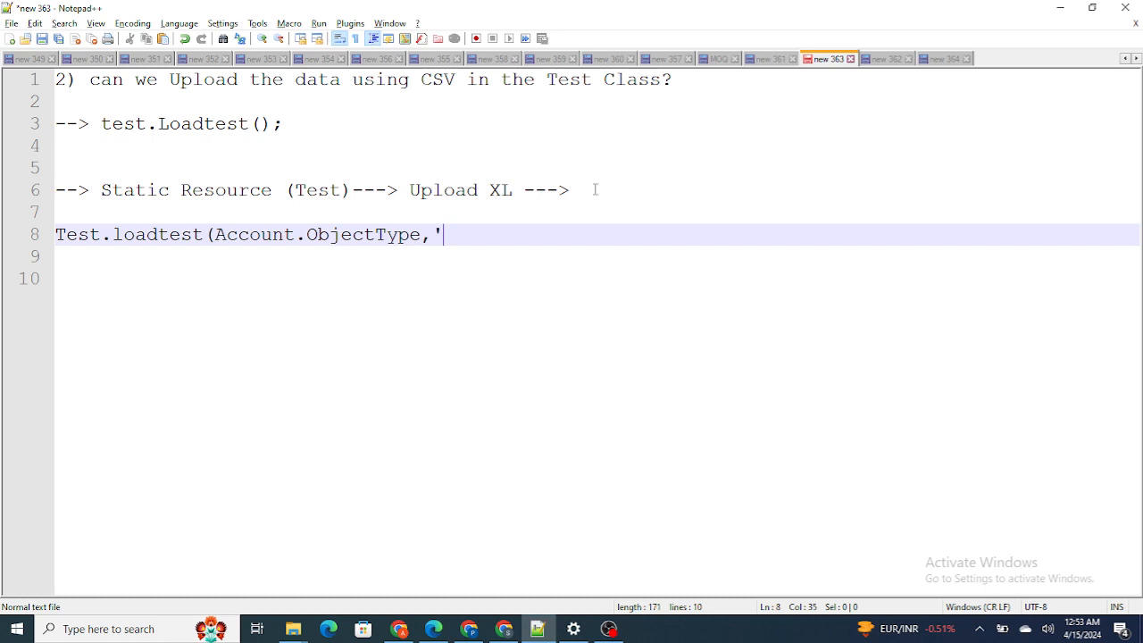
text(Test')
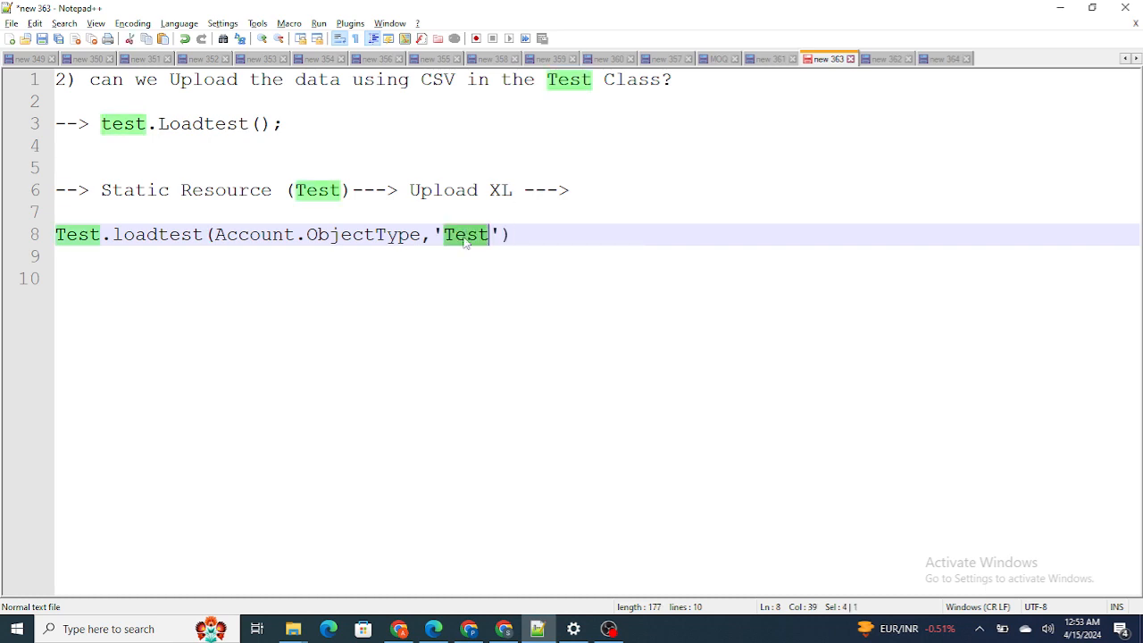
double_click(253, 234)
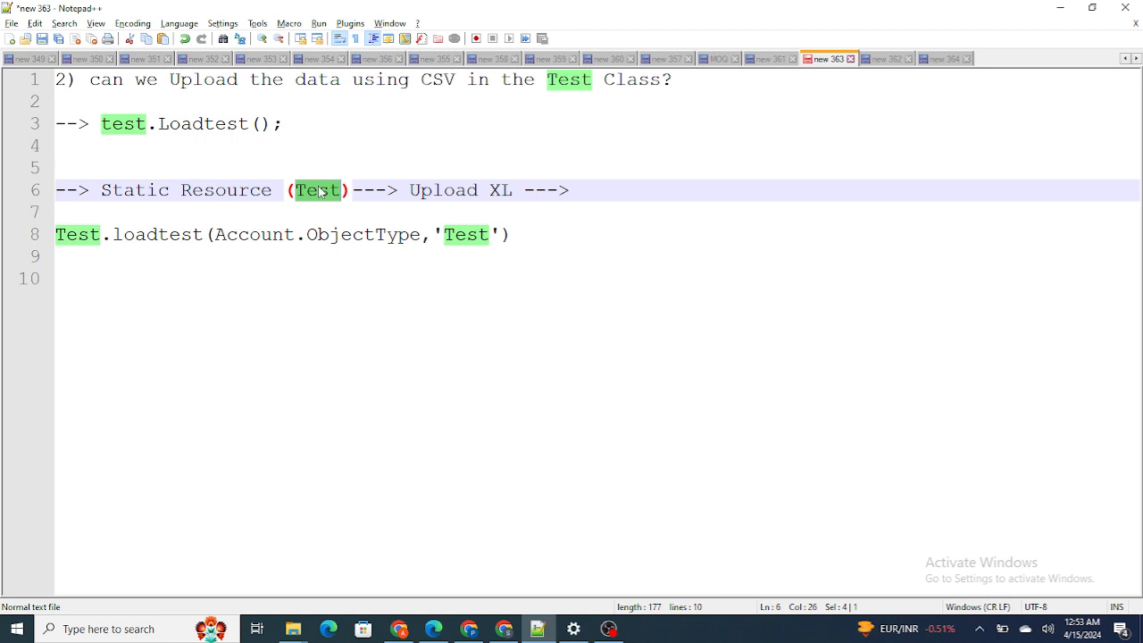
Switch to the question 3 tab and prefix Test with @
click(482, 147)
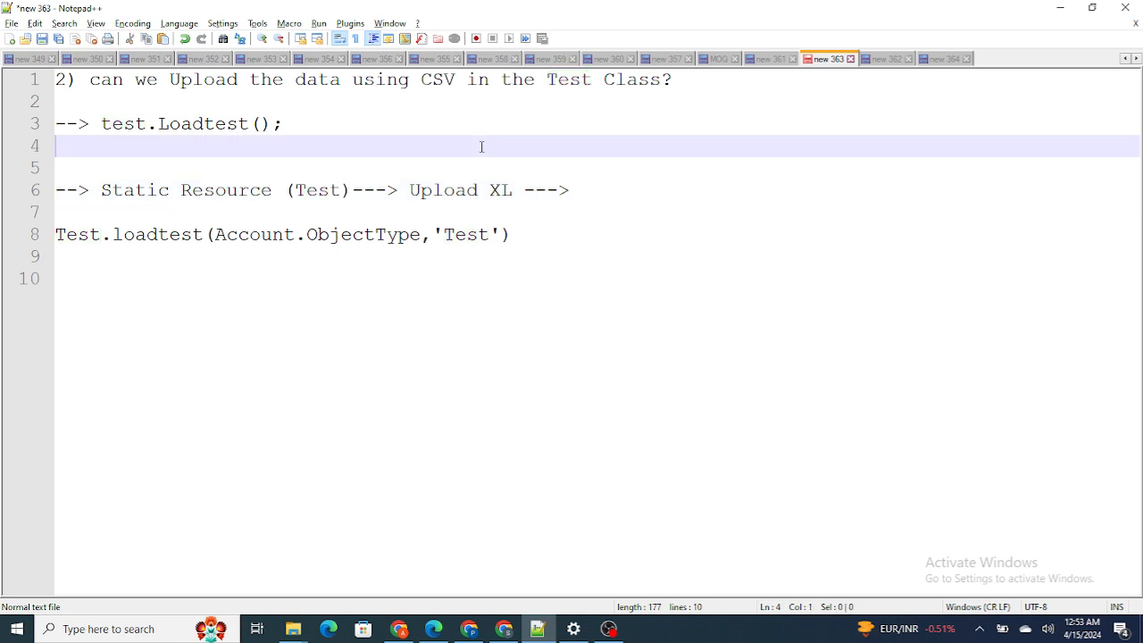
click(884, 58)
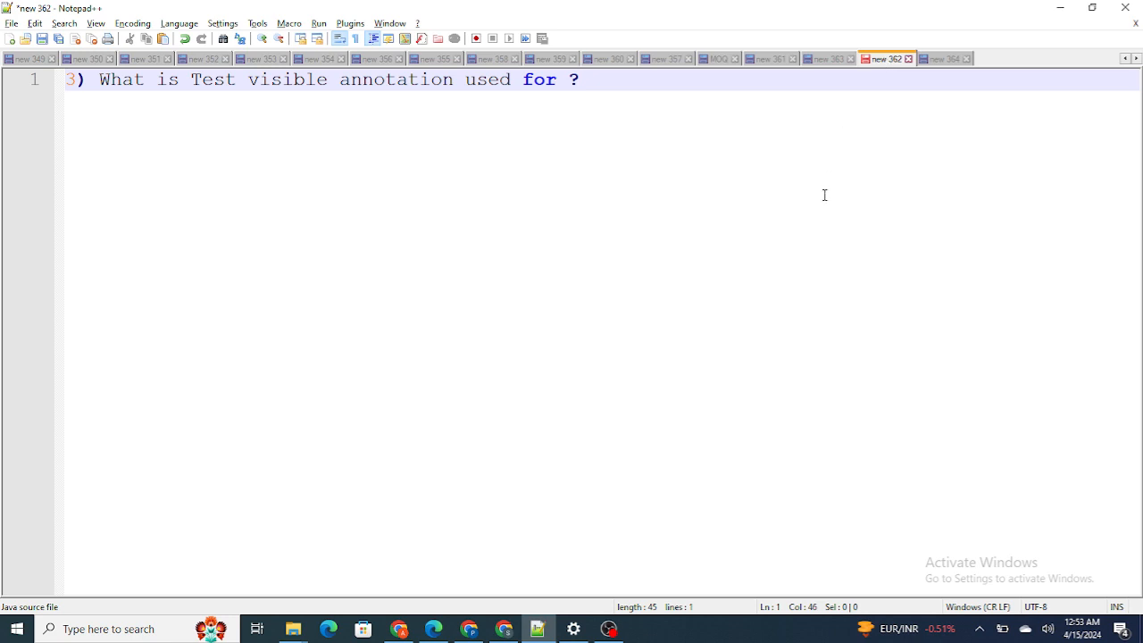
click(579, 80)
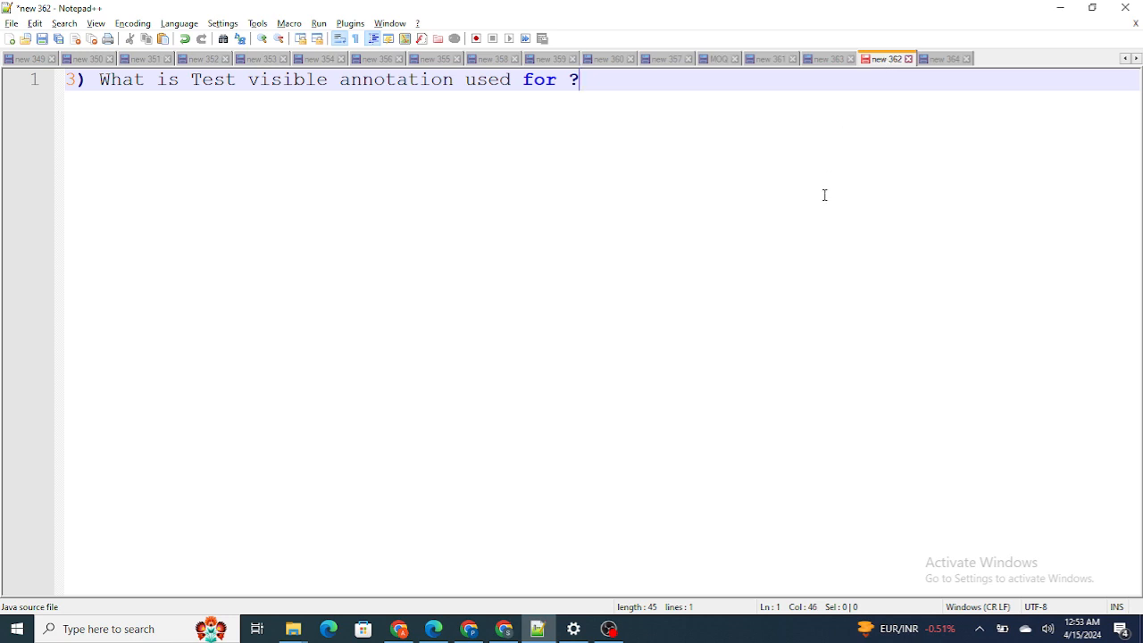
text(@)
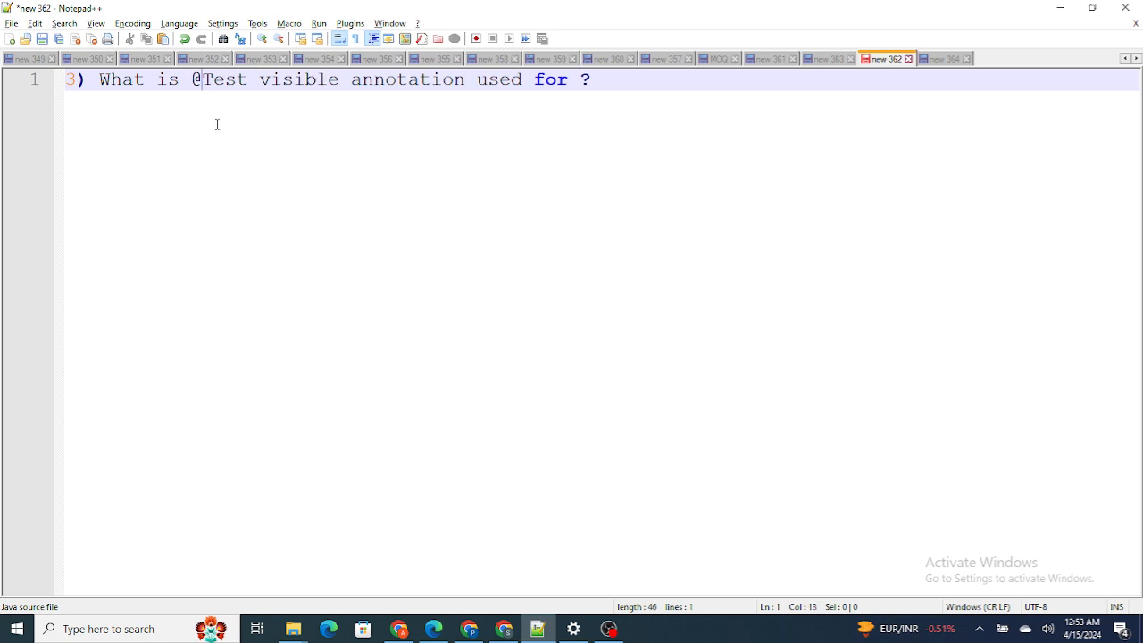
Below the question, write 'Class 1' with the declaration pvt String var1;
click(600, 80)
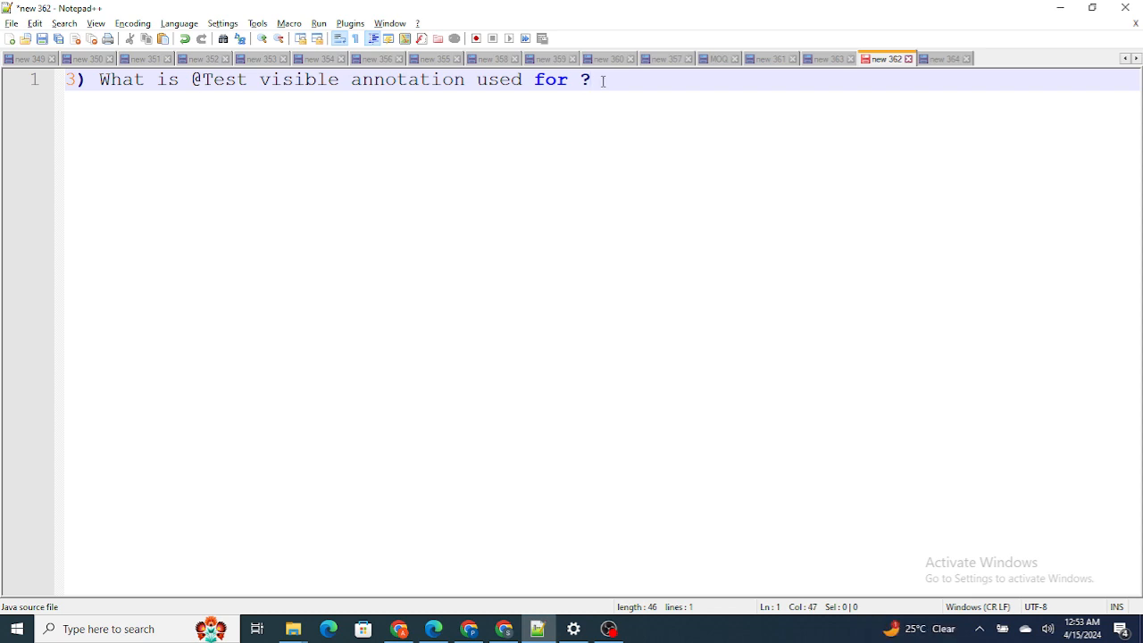
key(Enter)
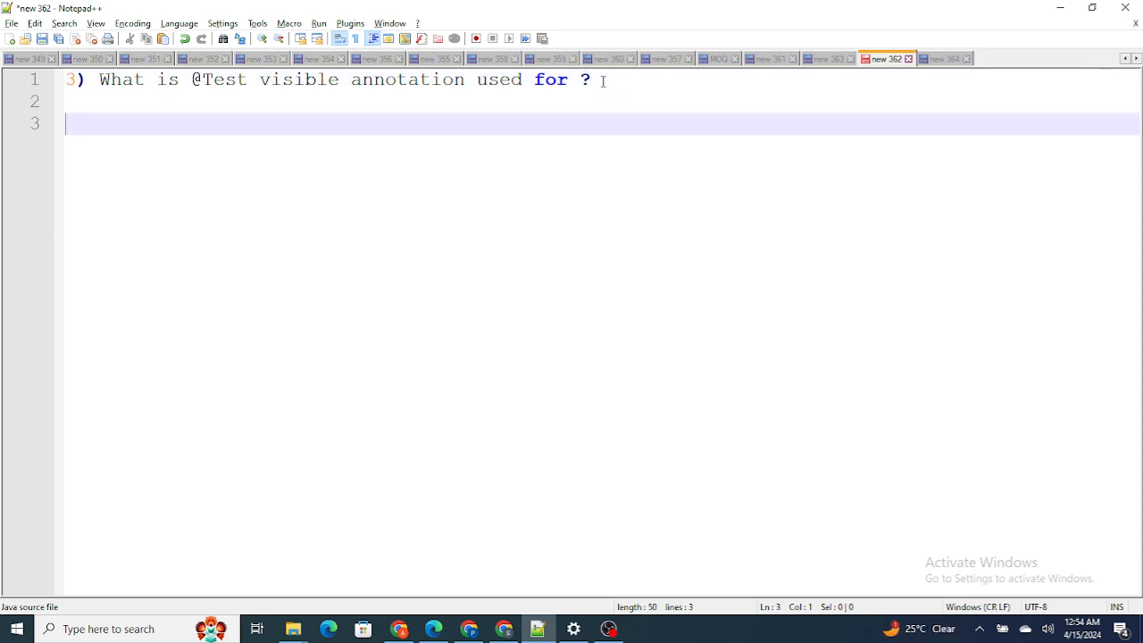
text(Class 1)
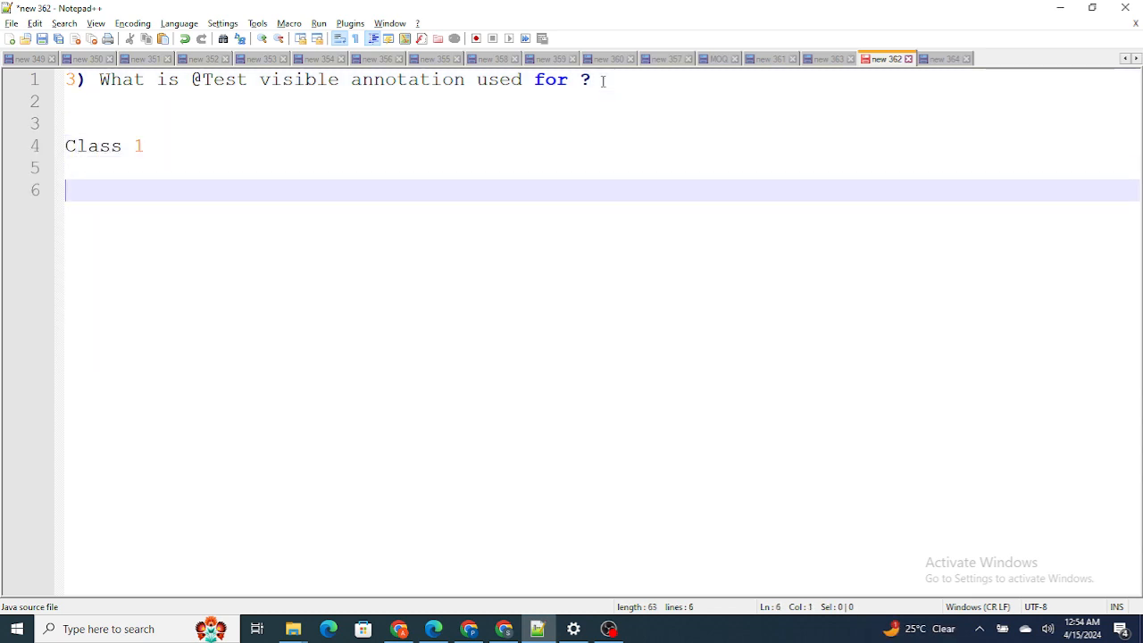
text(ri)
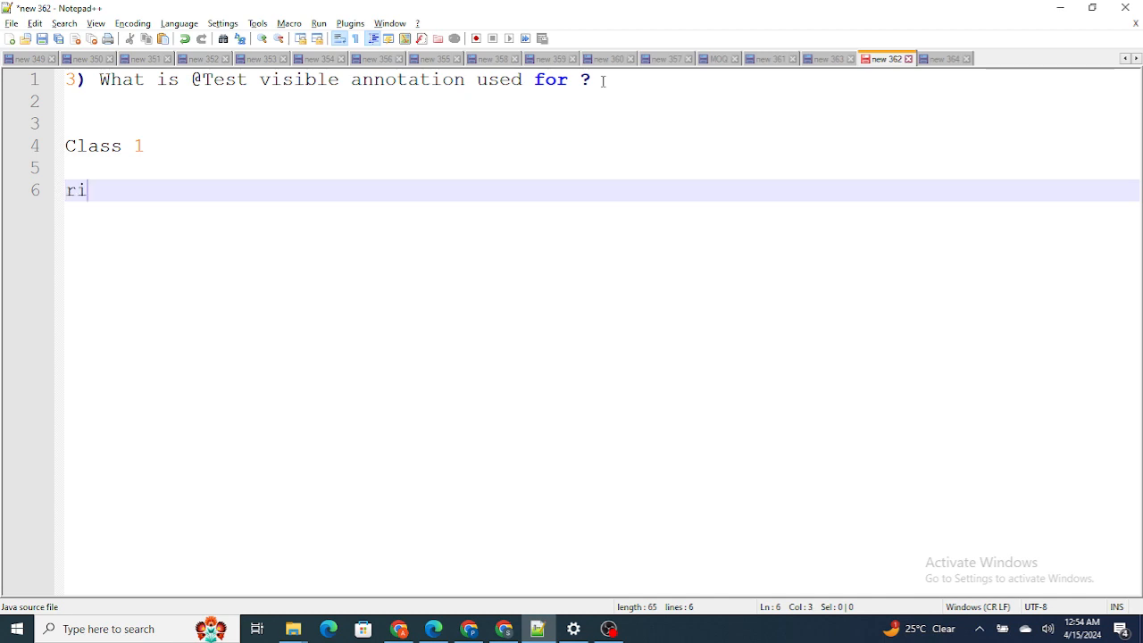
text(va)
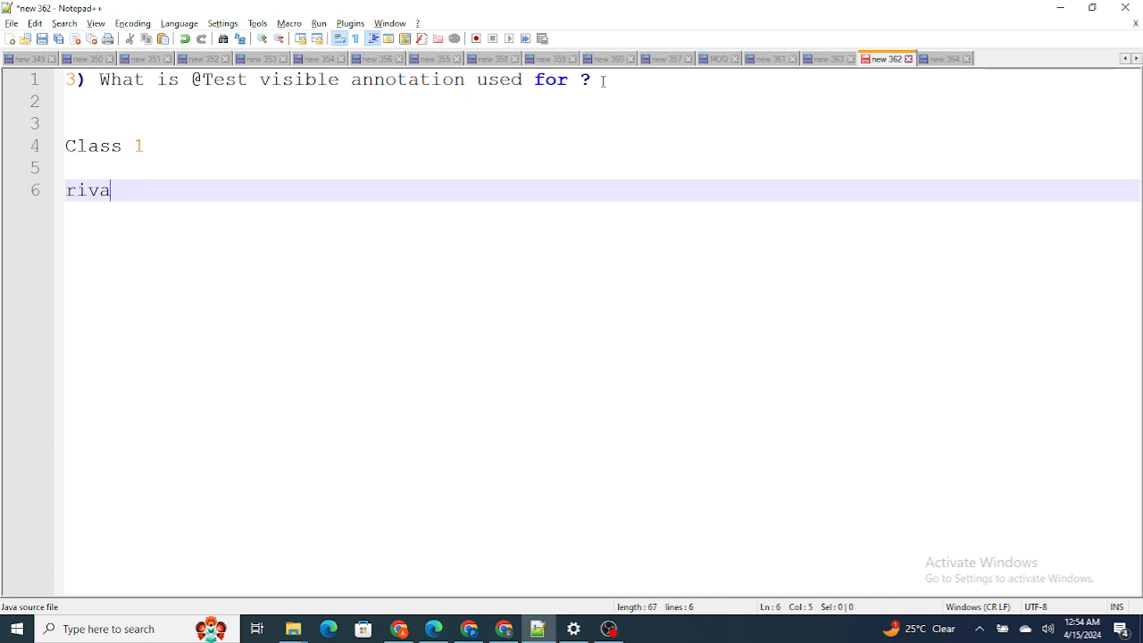
text(pvt)
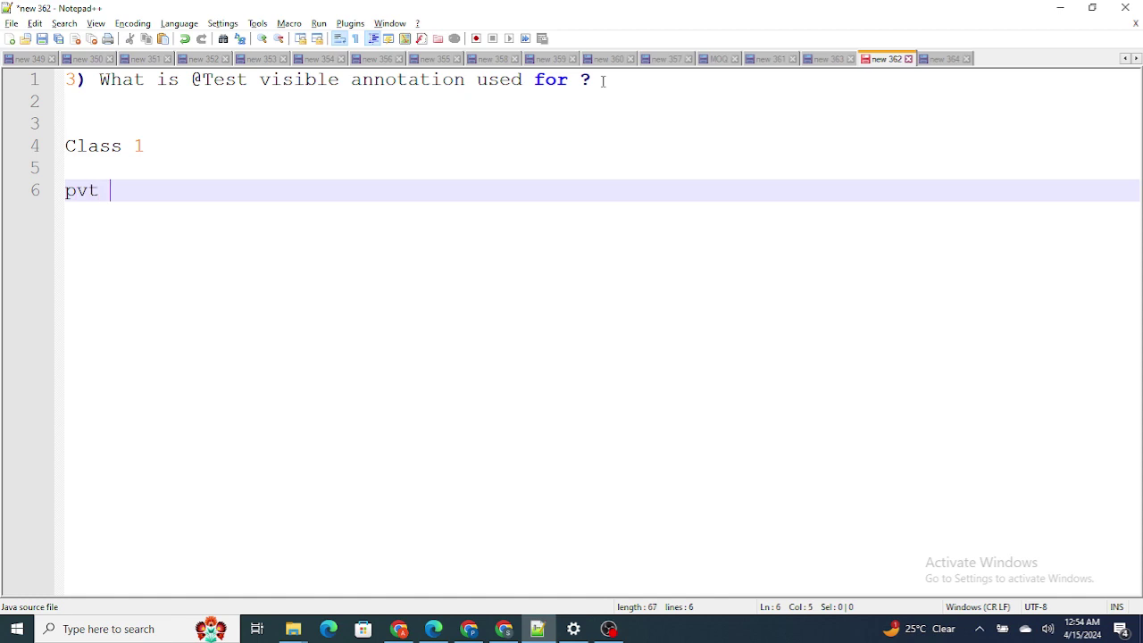
text(var1)
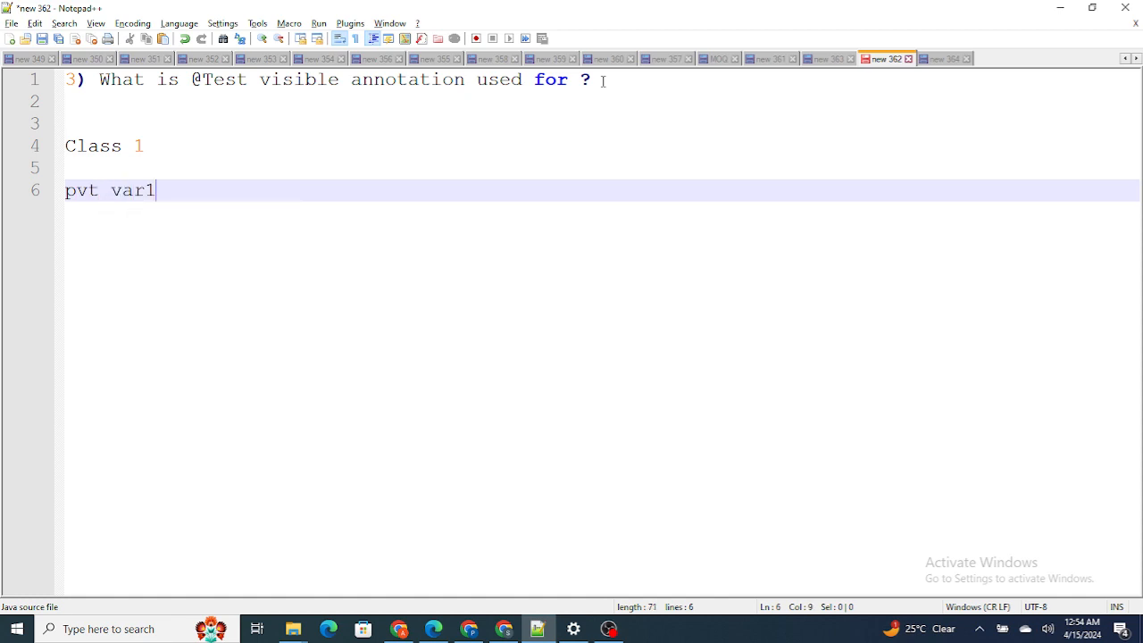
text(String)
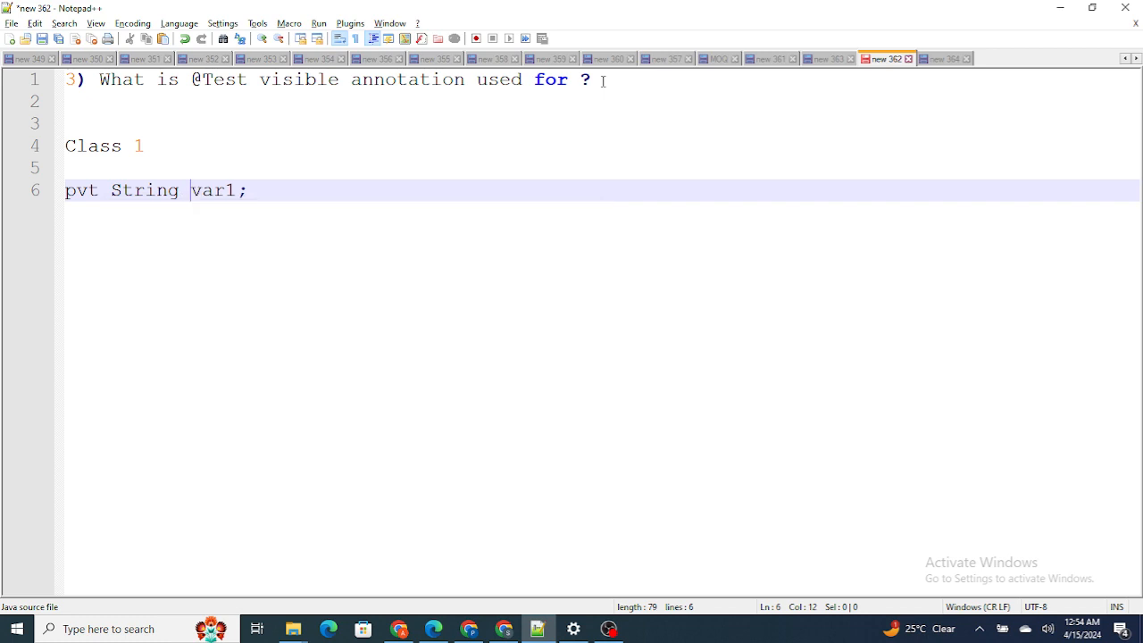
key(enter)
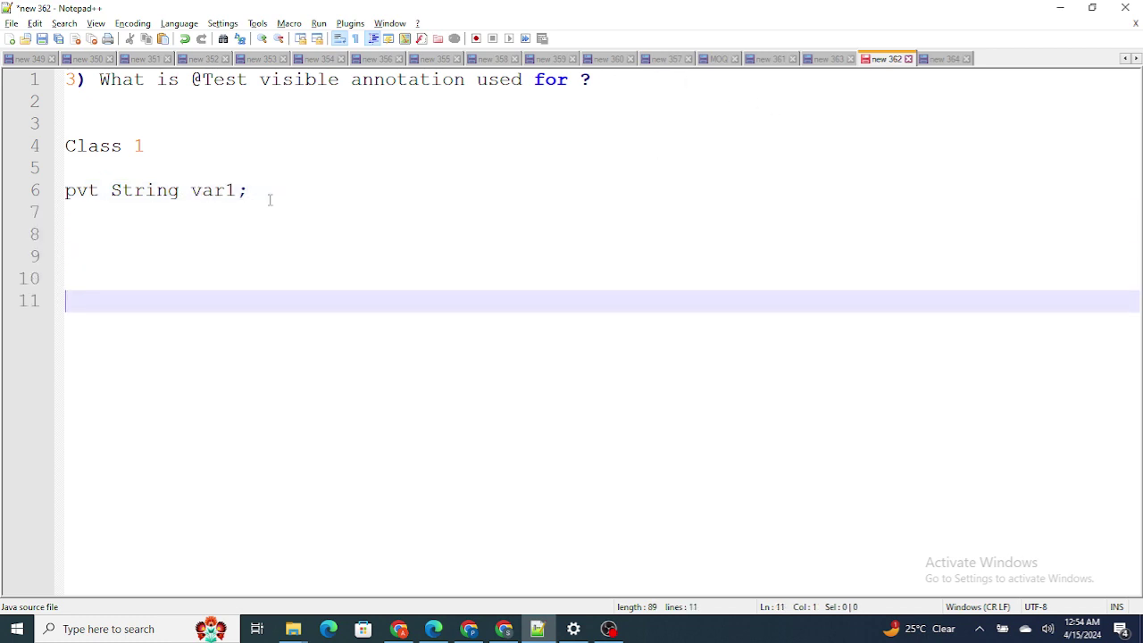
Add a 'Class 2 :' heading with blank lines beneath it
text(Class 2 :)
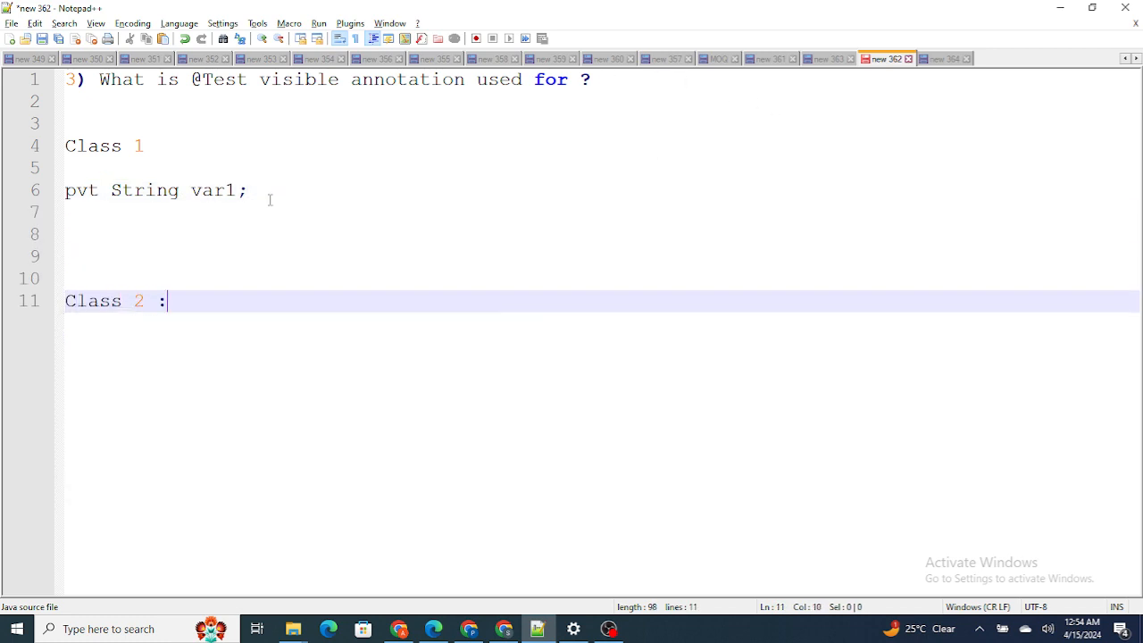
key(Enter)
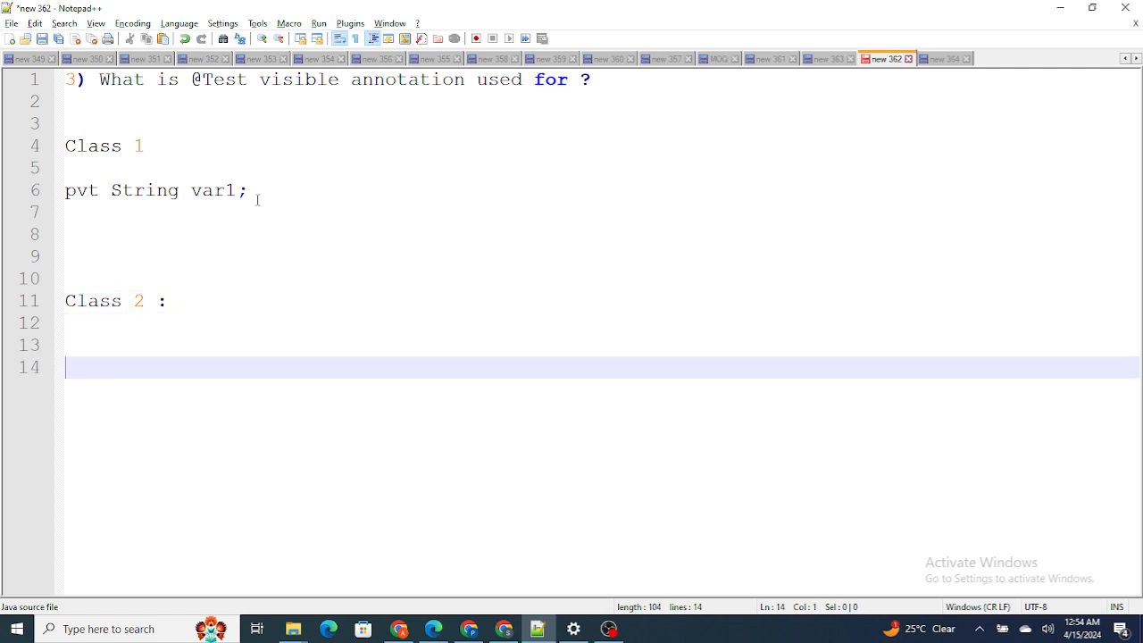
double_click(214, 190)
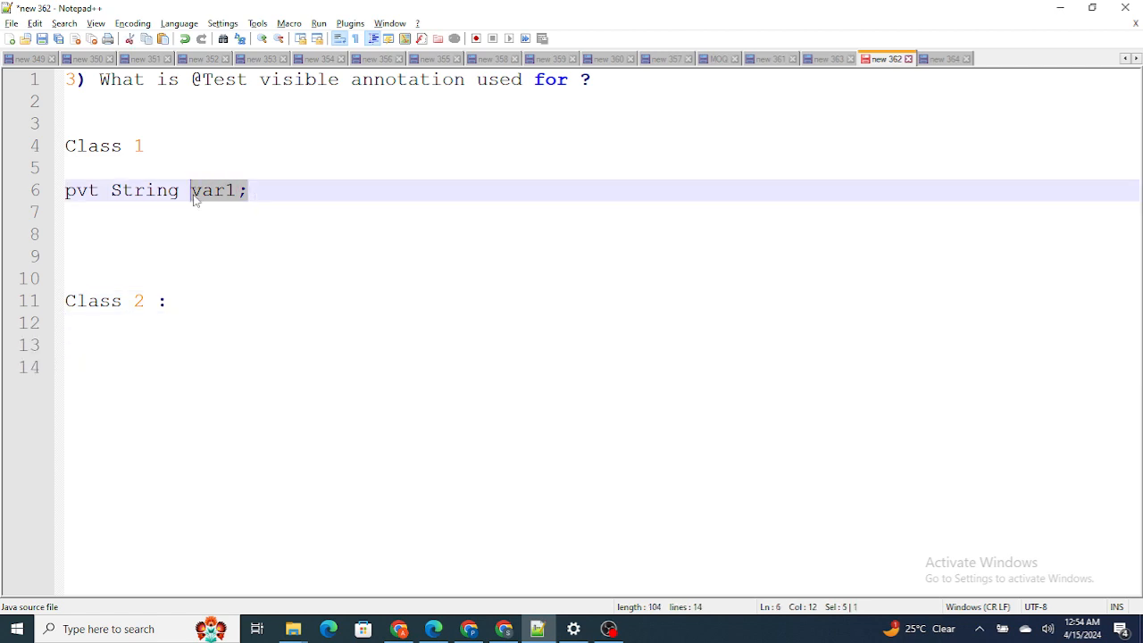
click(132, 345)
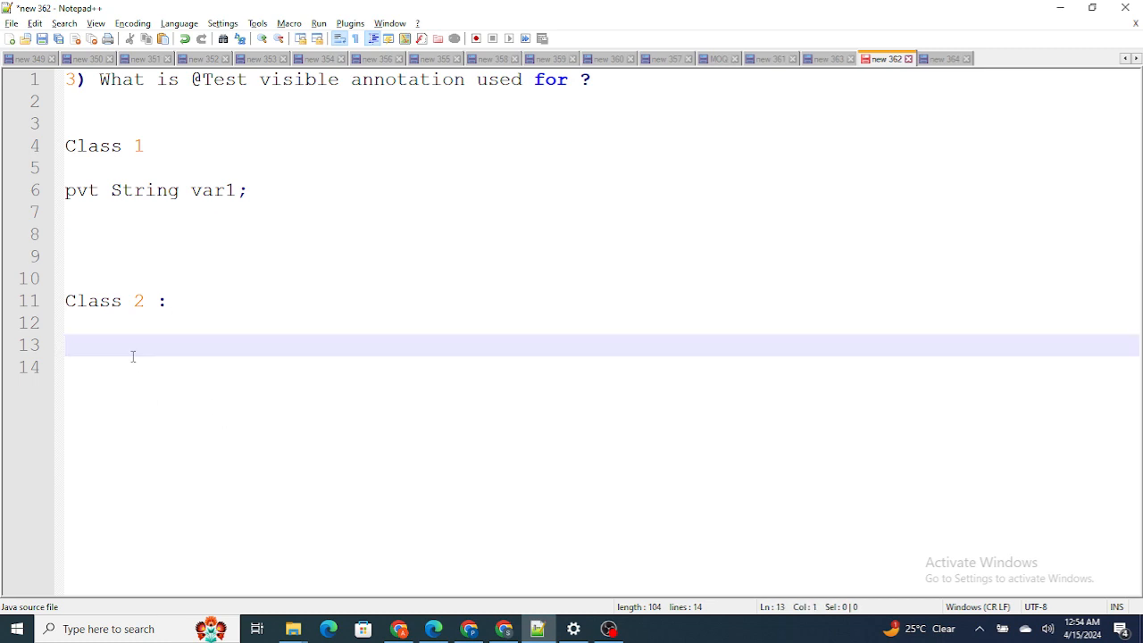
Wrap Class 1 (with var1) and Class 2 in curly-brace blocks
click(145, 146)
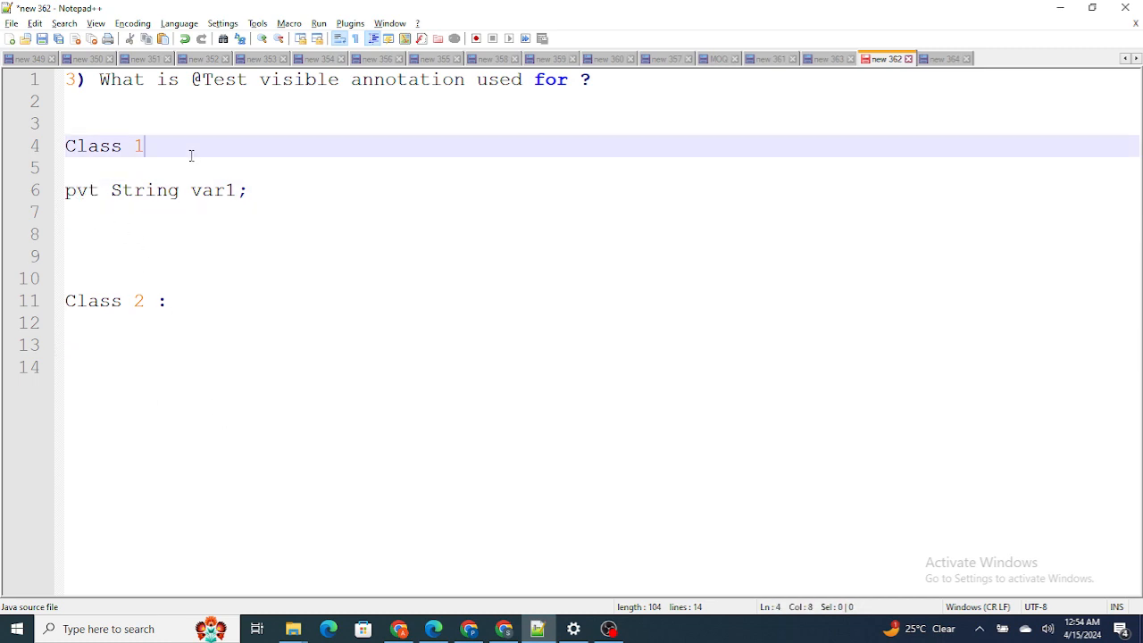
text({)
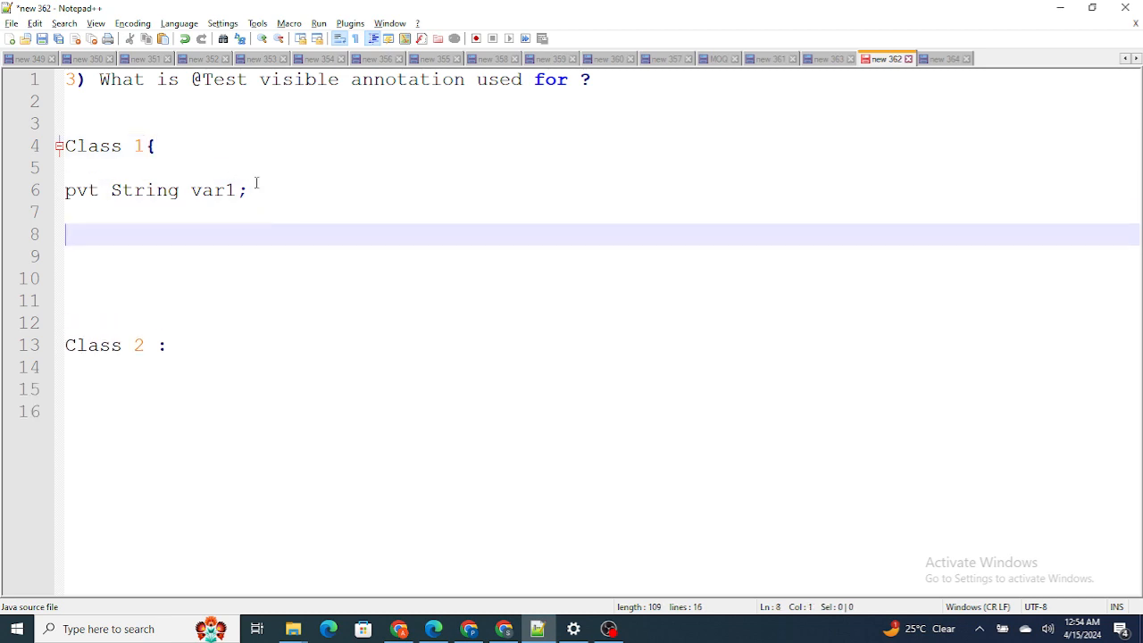
text(})
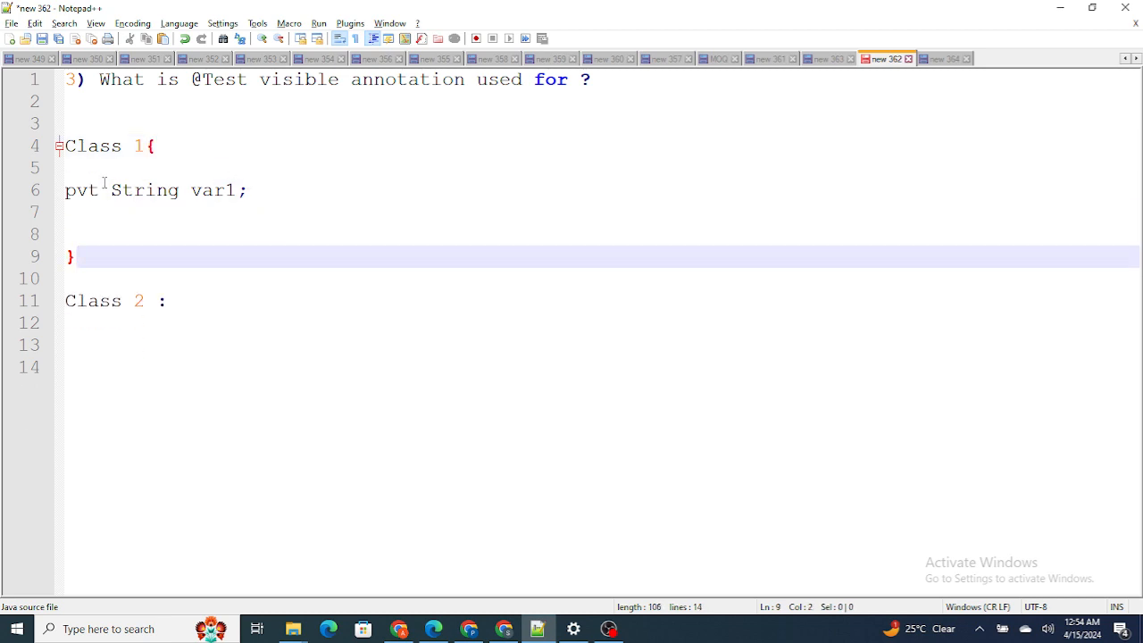
click(153, 146)
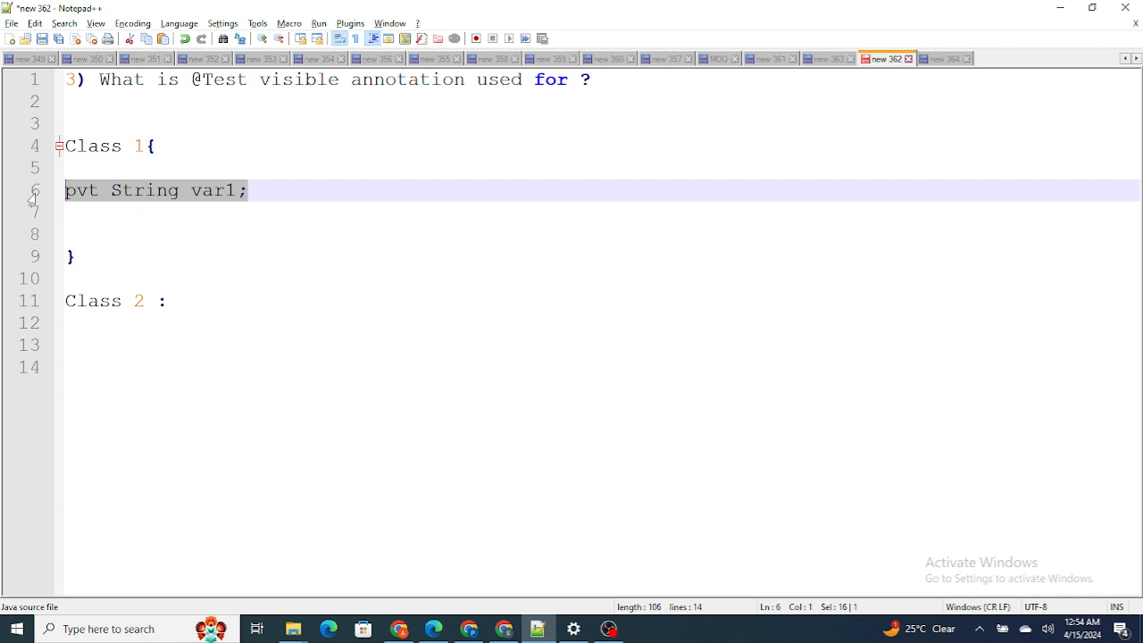
click(175, 300)
text({)
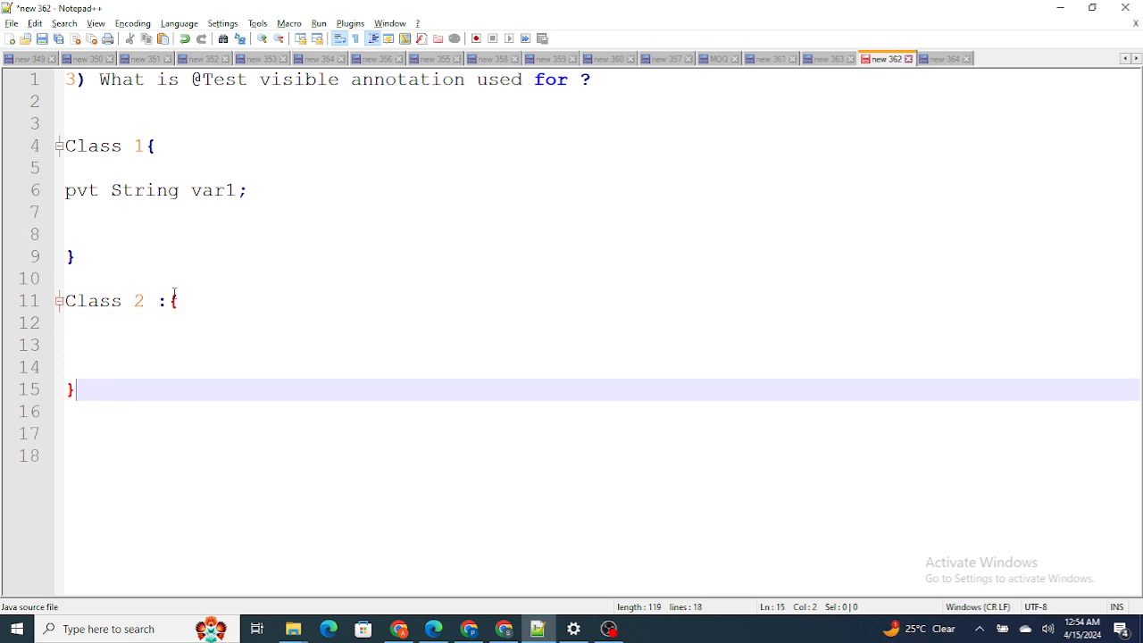
click(63, 145)
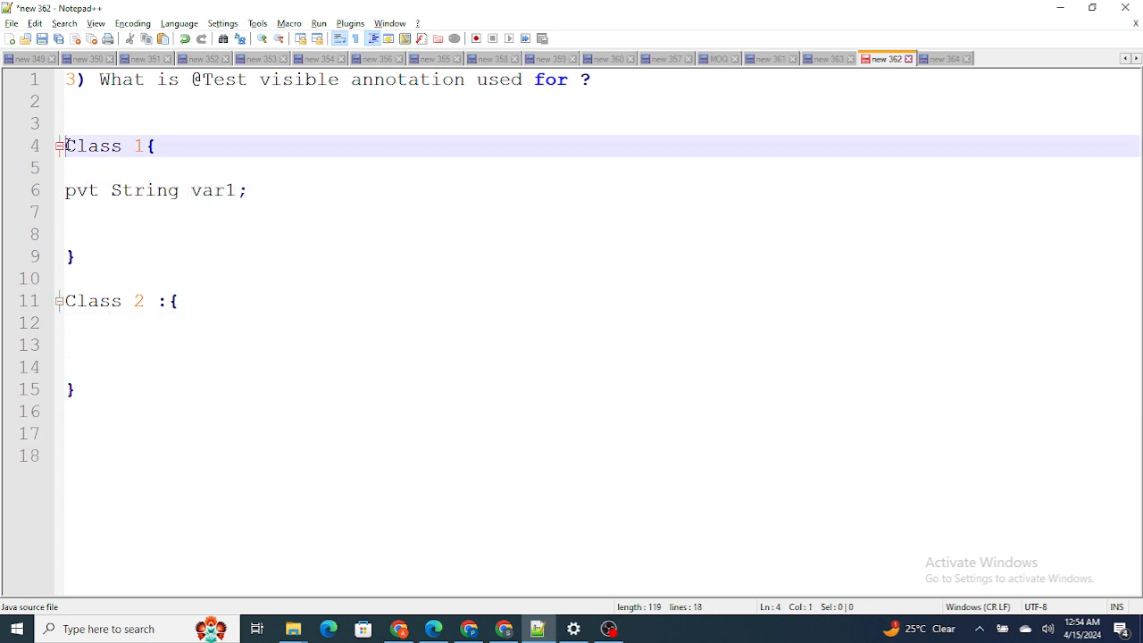
drag(64, 146, 64, 277)
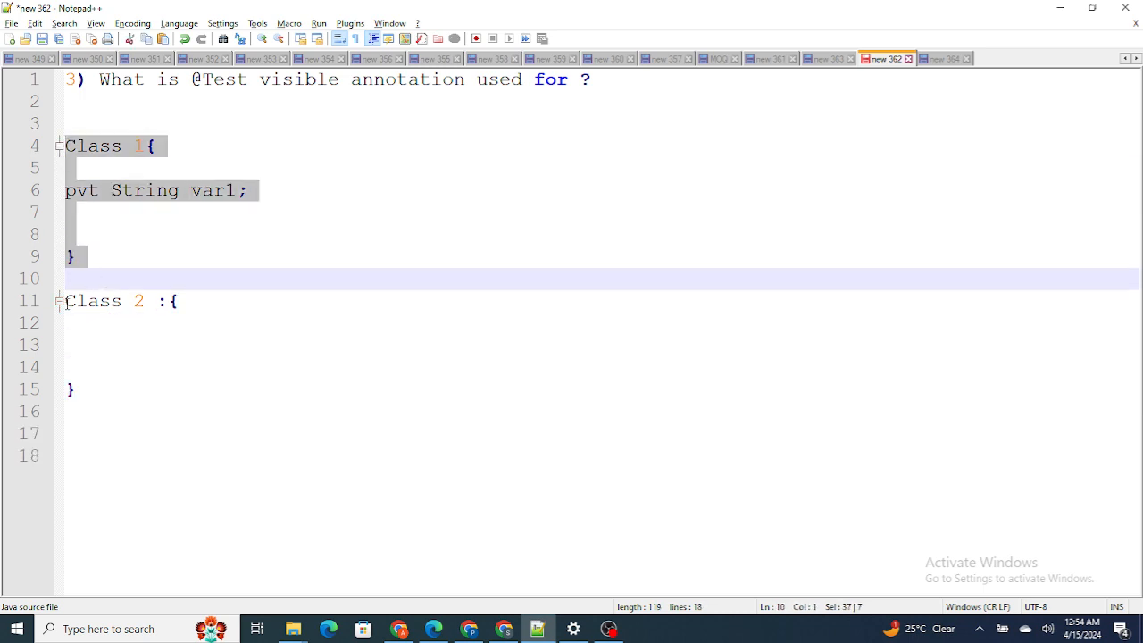
click(79, 388)
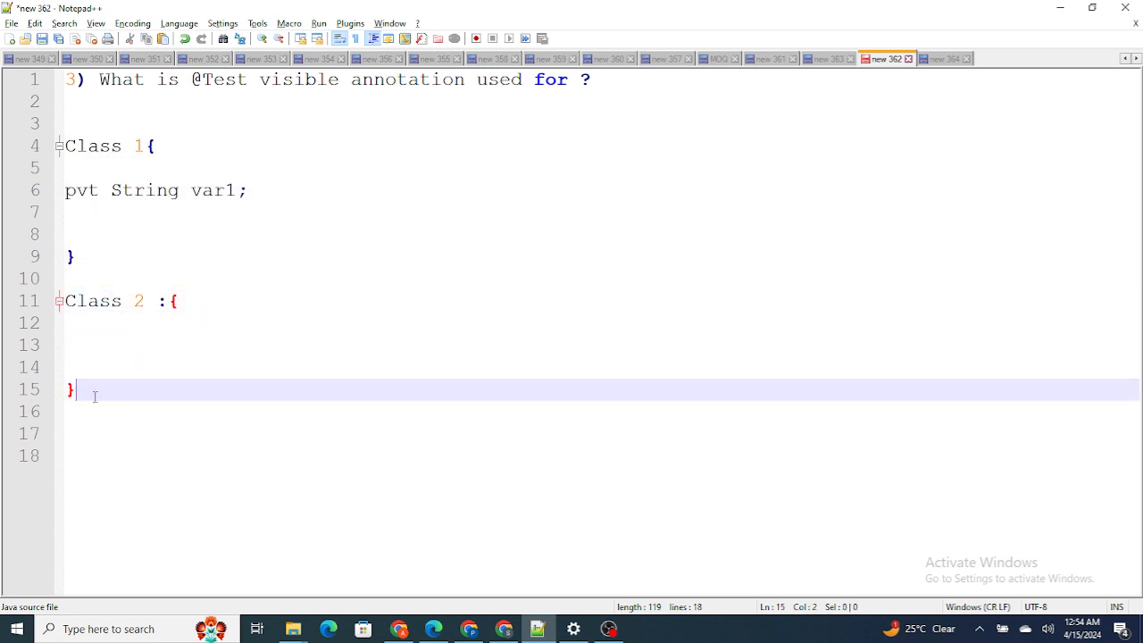
Label Class 2 as (testClass) and add pvt Function(); inside Class 1
text((tes)
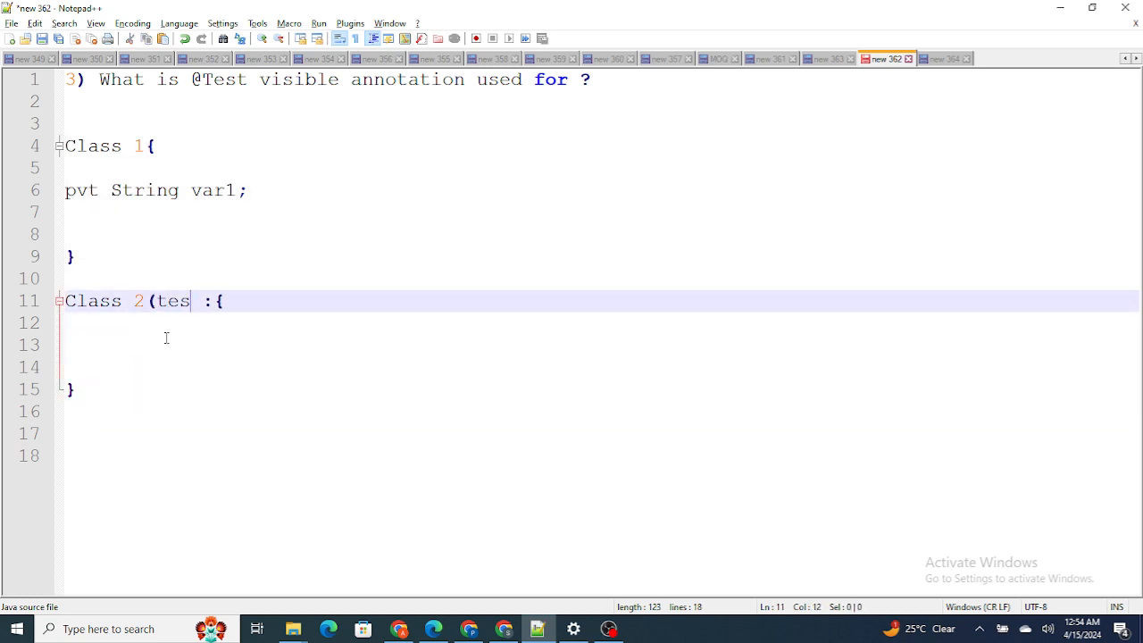
text(t))
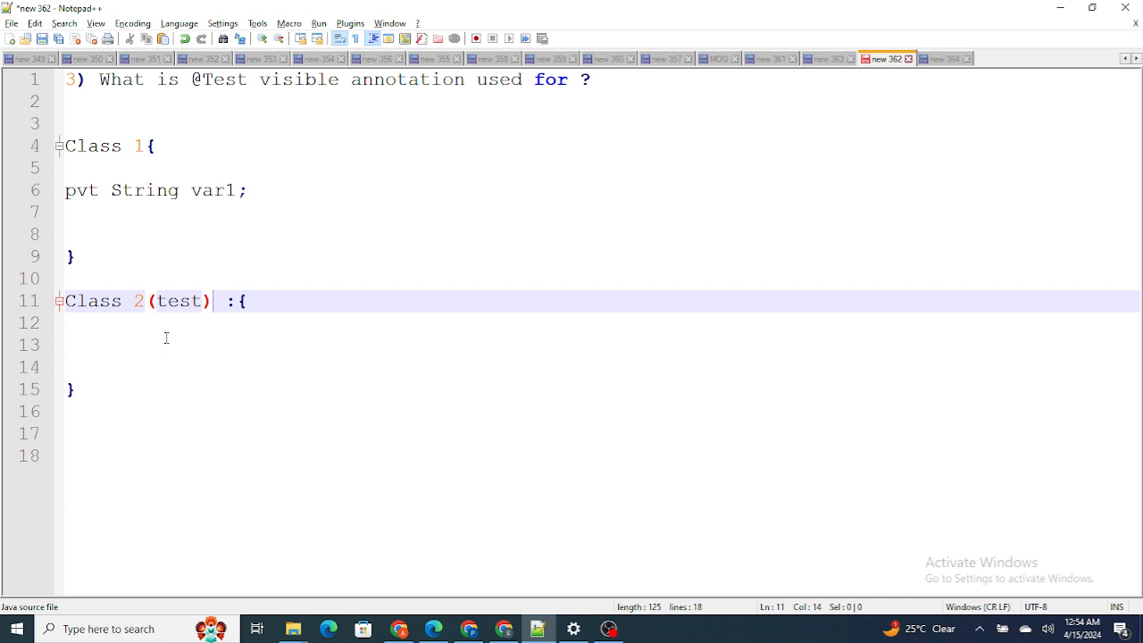
text(Class)
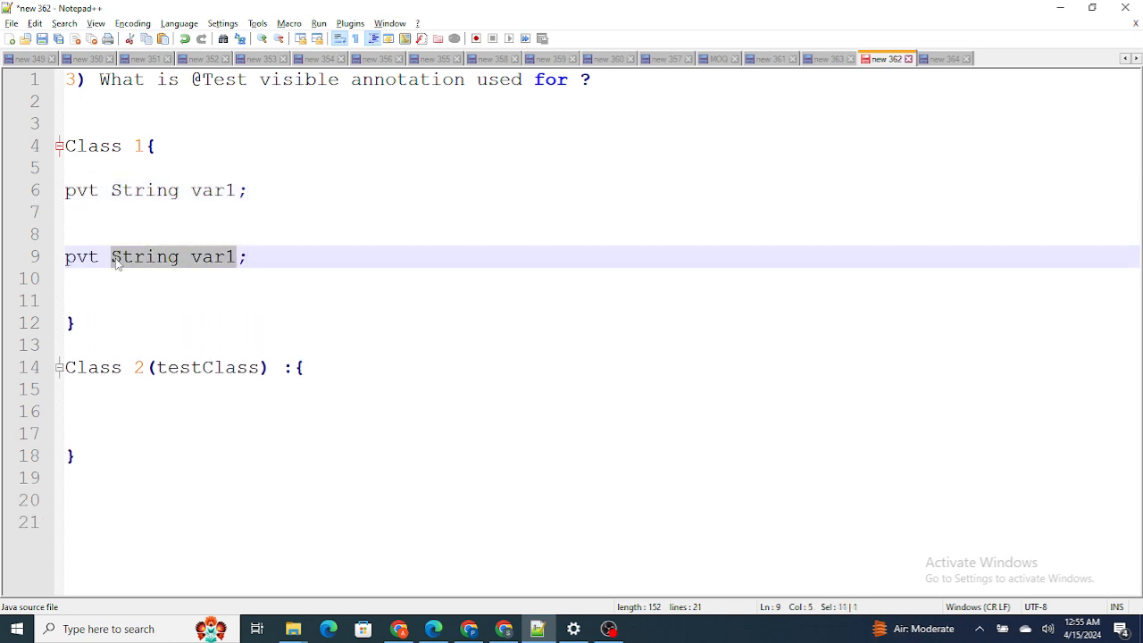
text(Functr;)
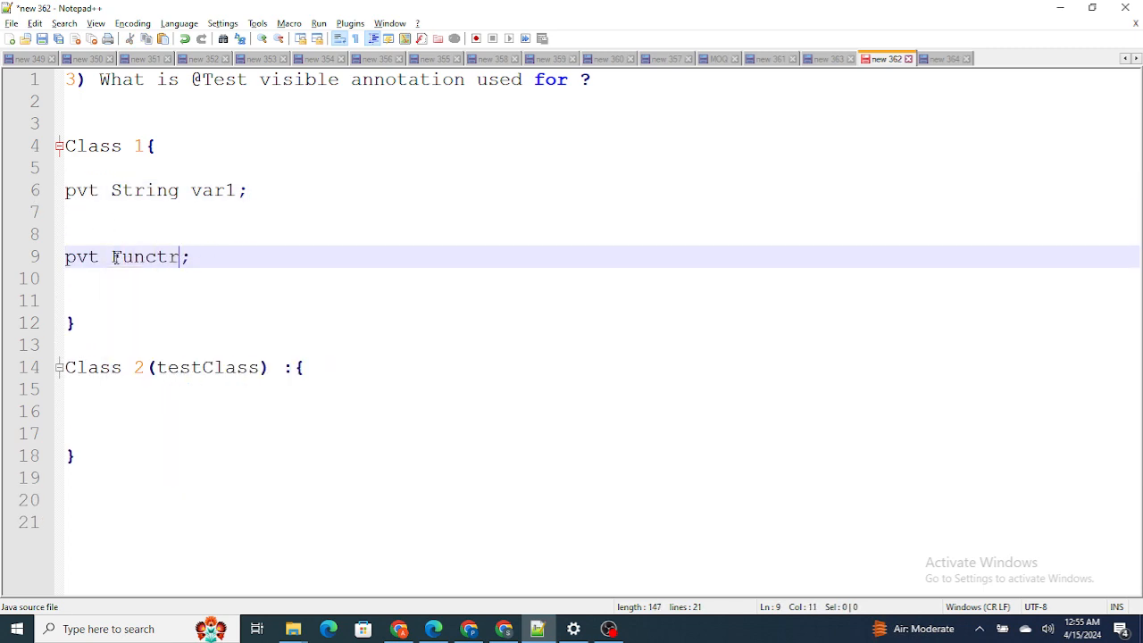
text(ion())
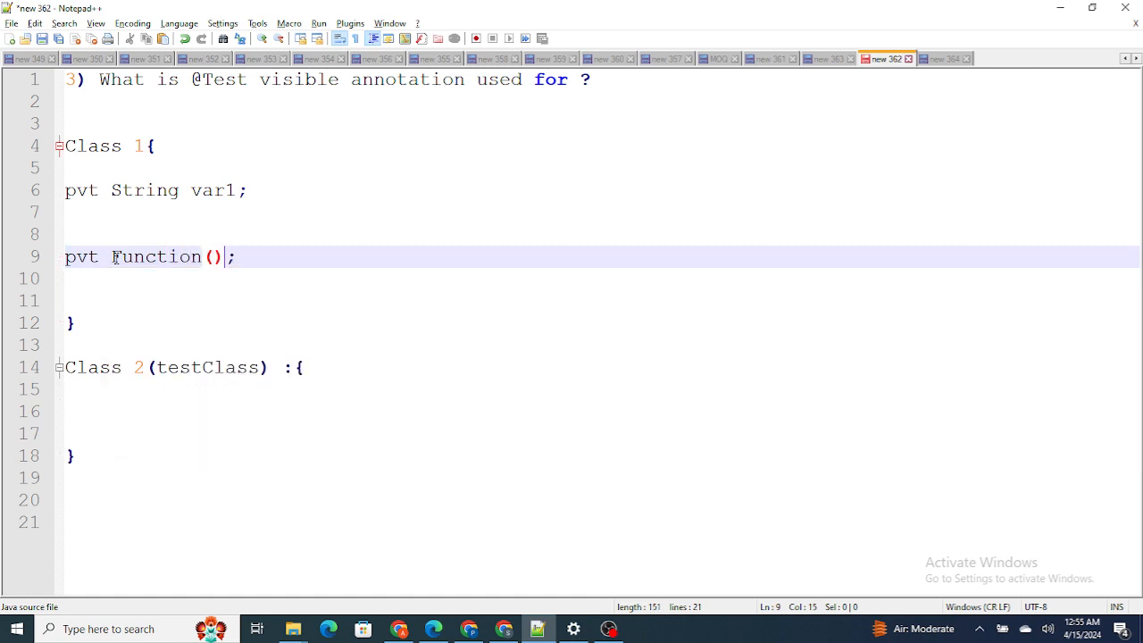
double_click(156, 257)
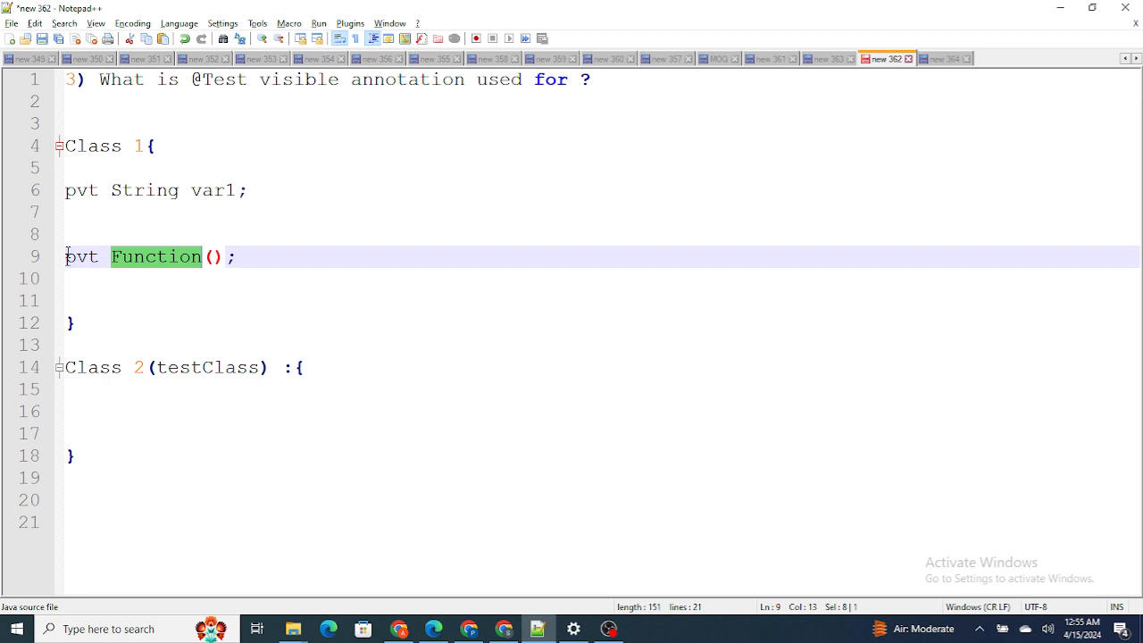
text(@isTestVisible)
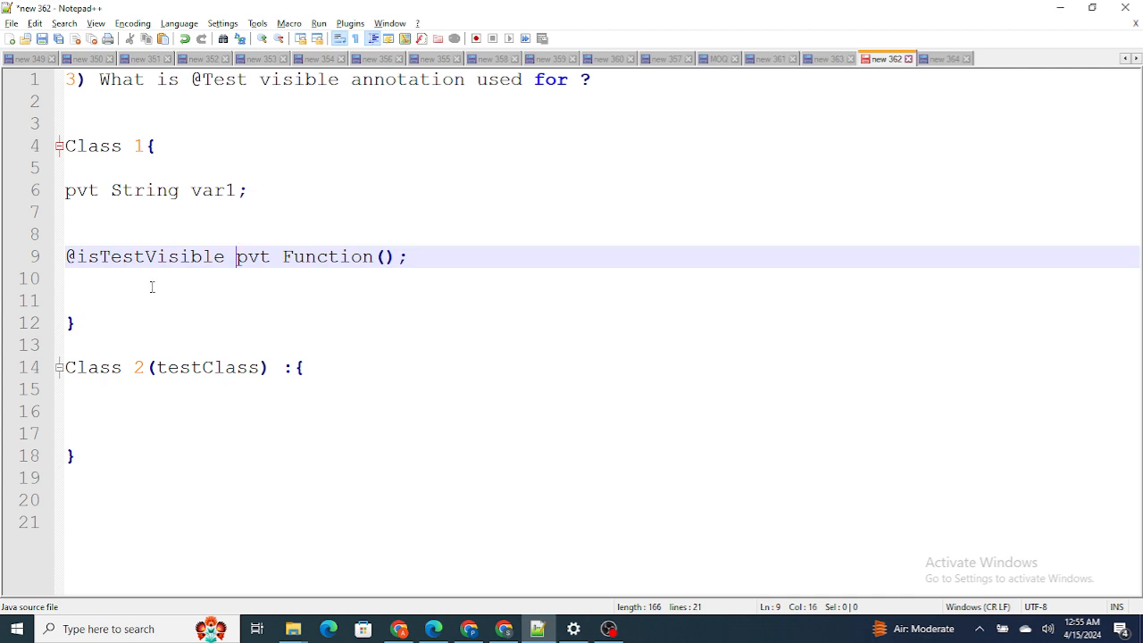
double_click(327, 257)
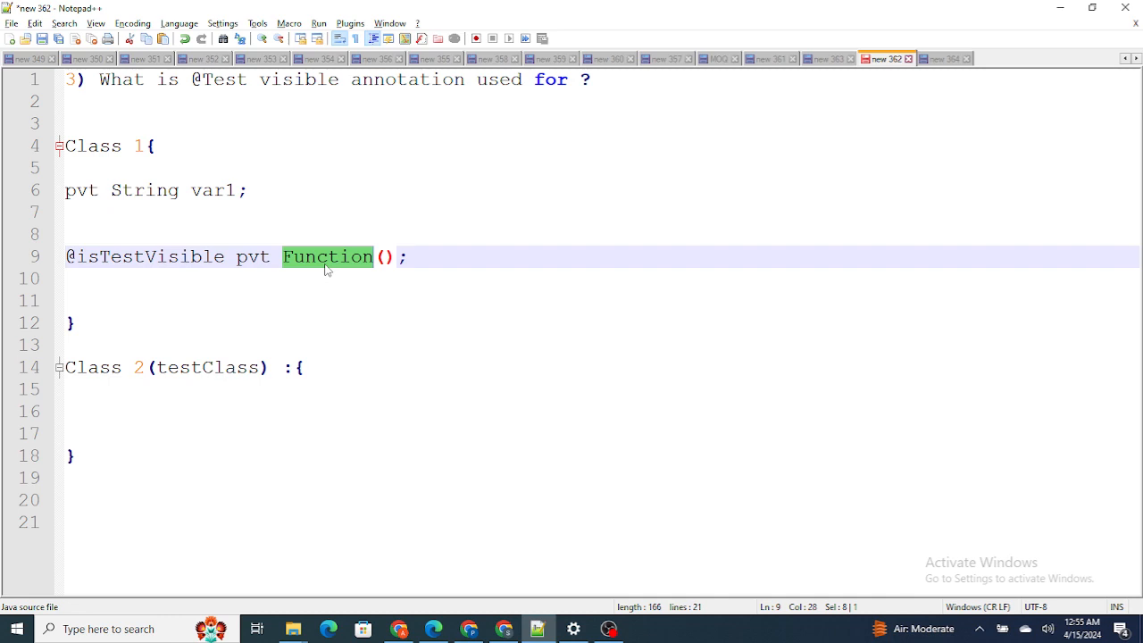
click(327, 256)
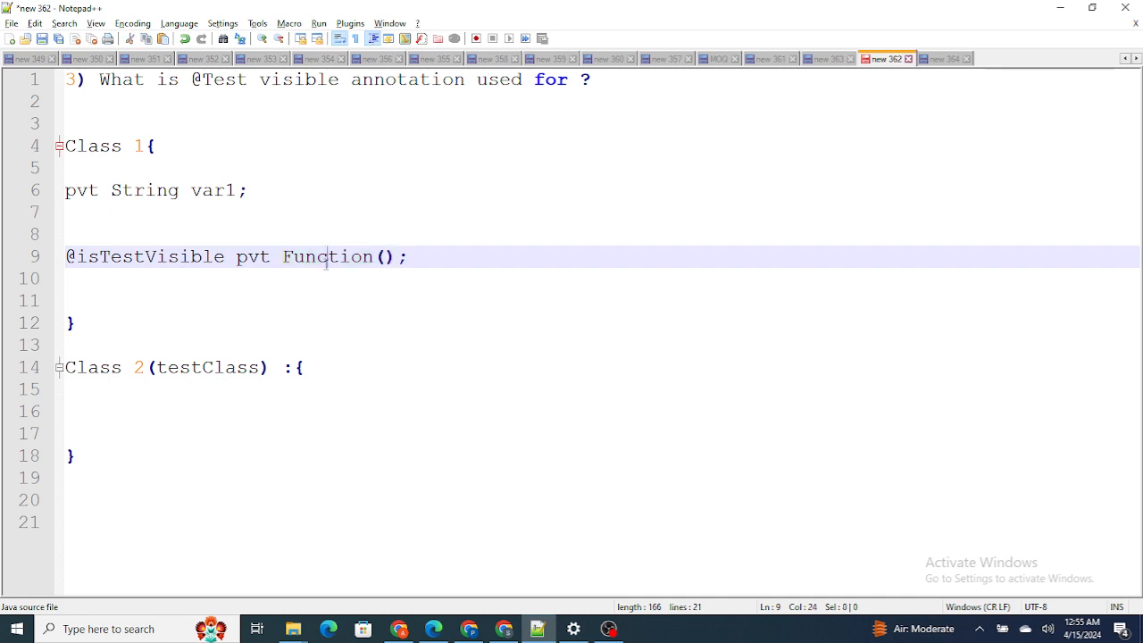
double_click(326, 257)
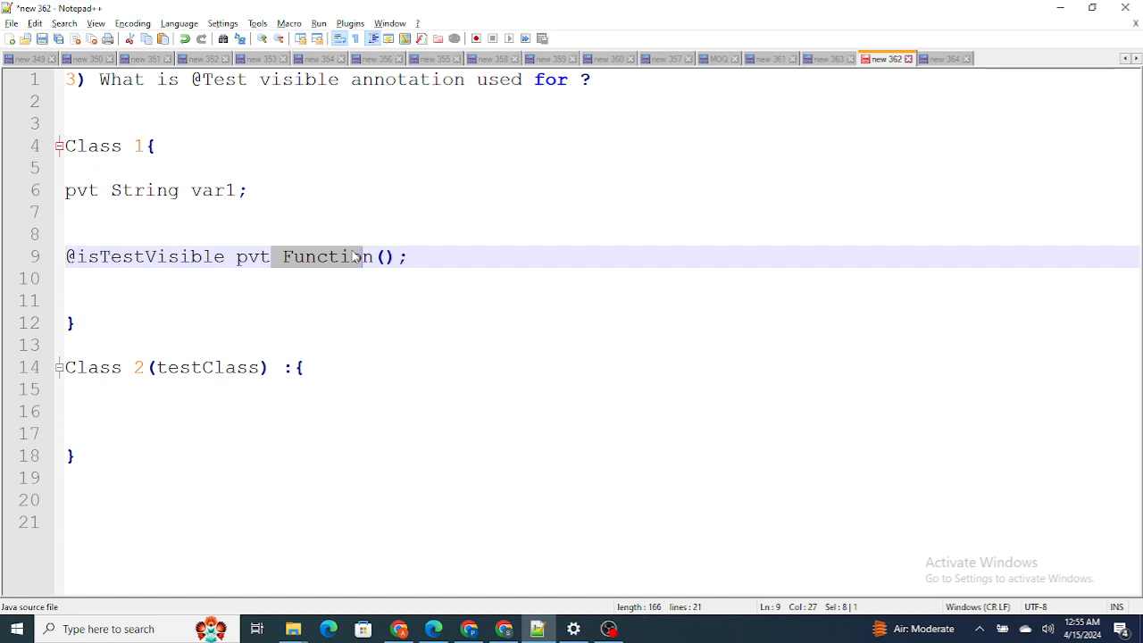
mouse_move(574, 399)
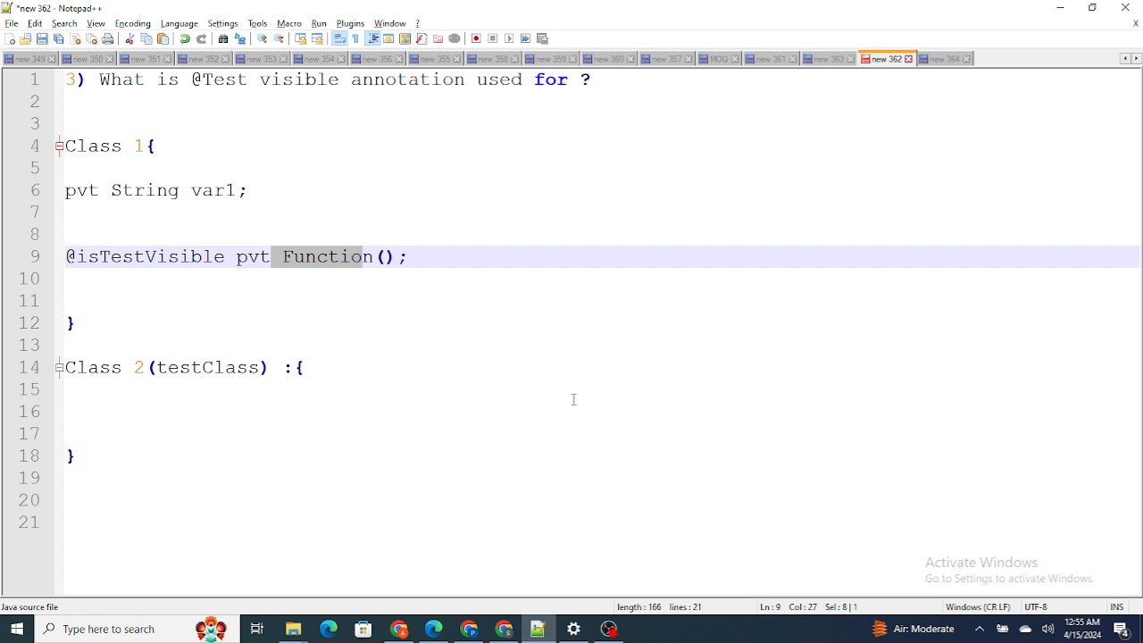
click(608, 628)
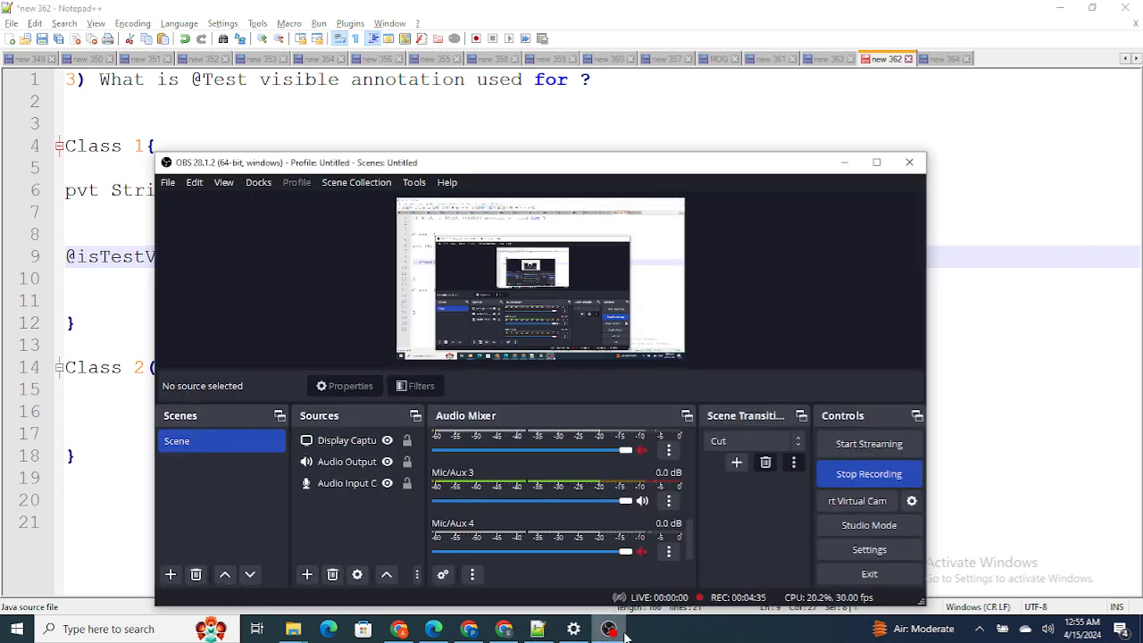